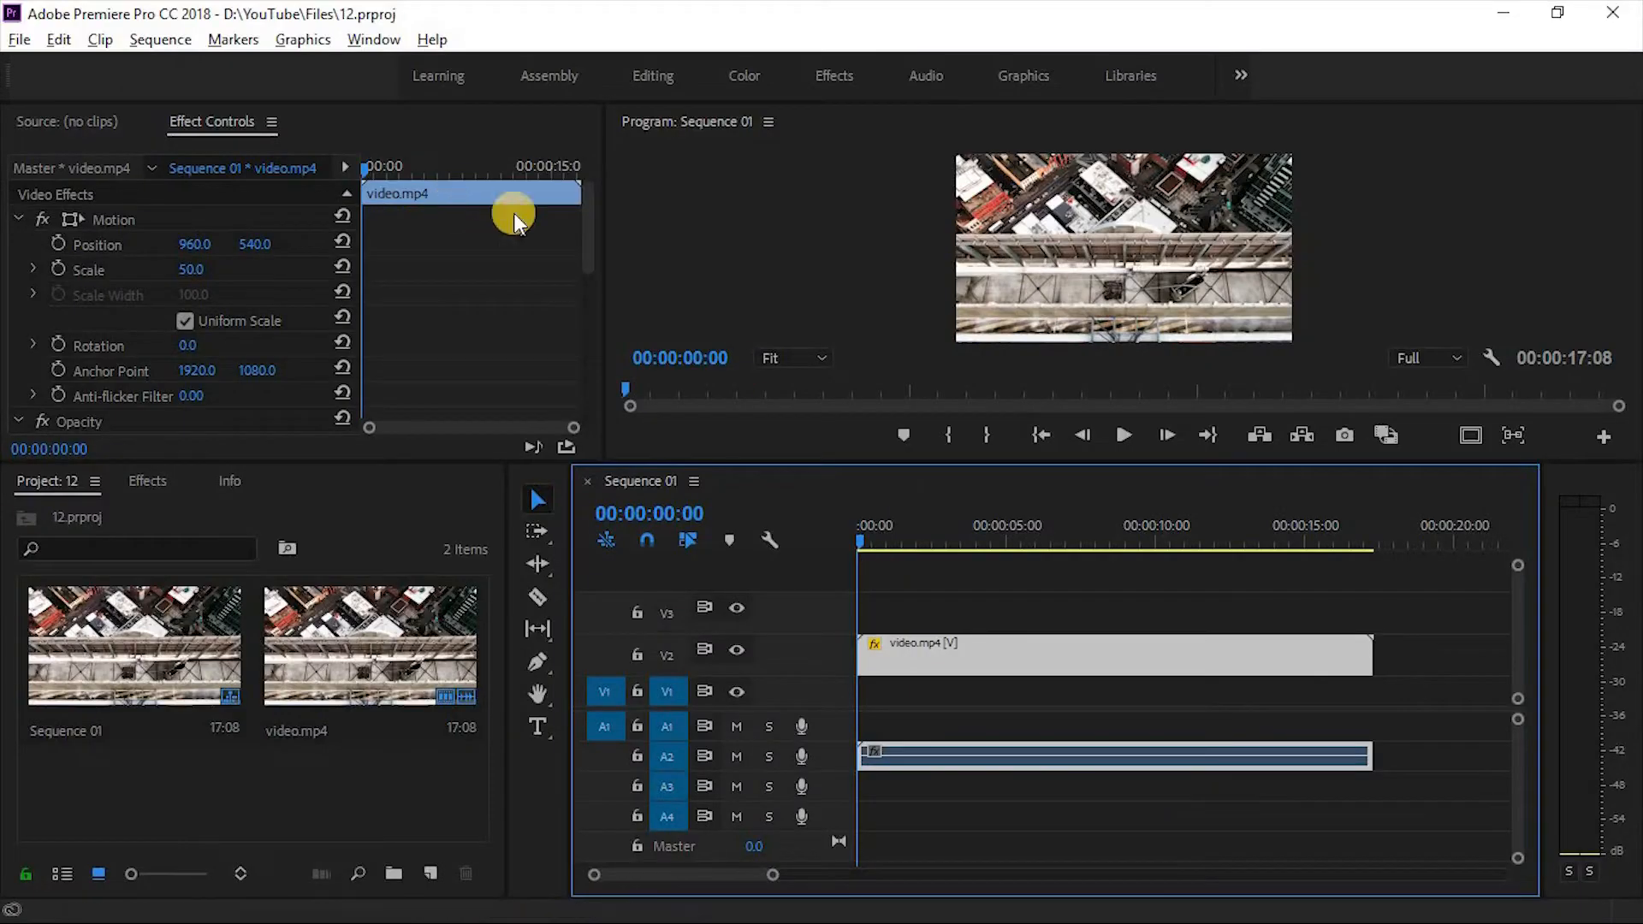
# Step: Expand the V2 track height so the clip's keyframe rubber band shows
pyautogui.scroll(-3)
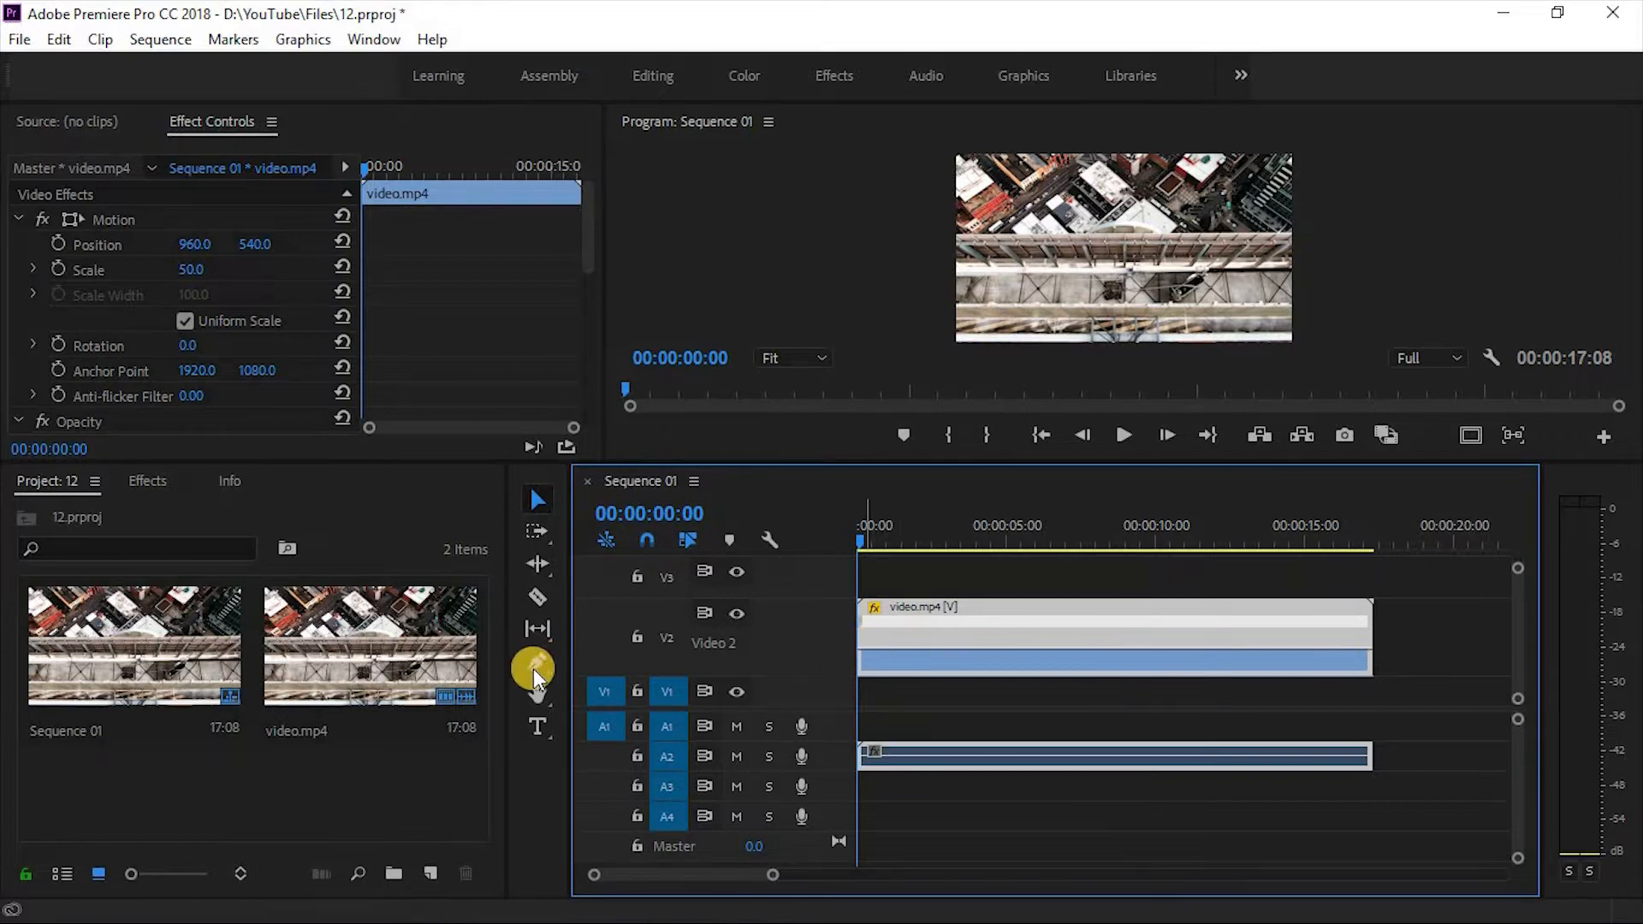
# Step: Add a speed keyframe with the Pen tool and raise that span to about 130% speed
pyautogui.click(537, 662)
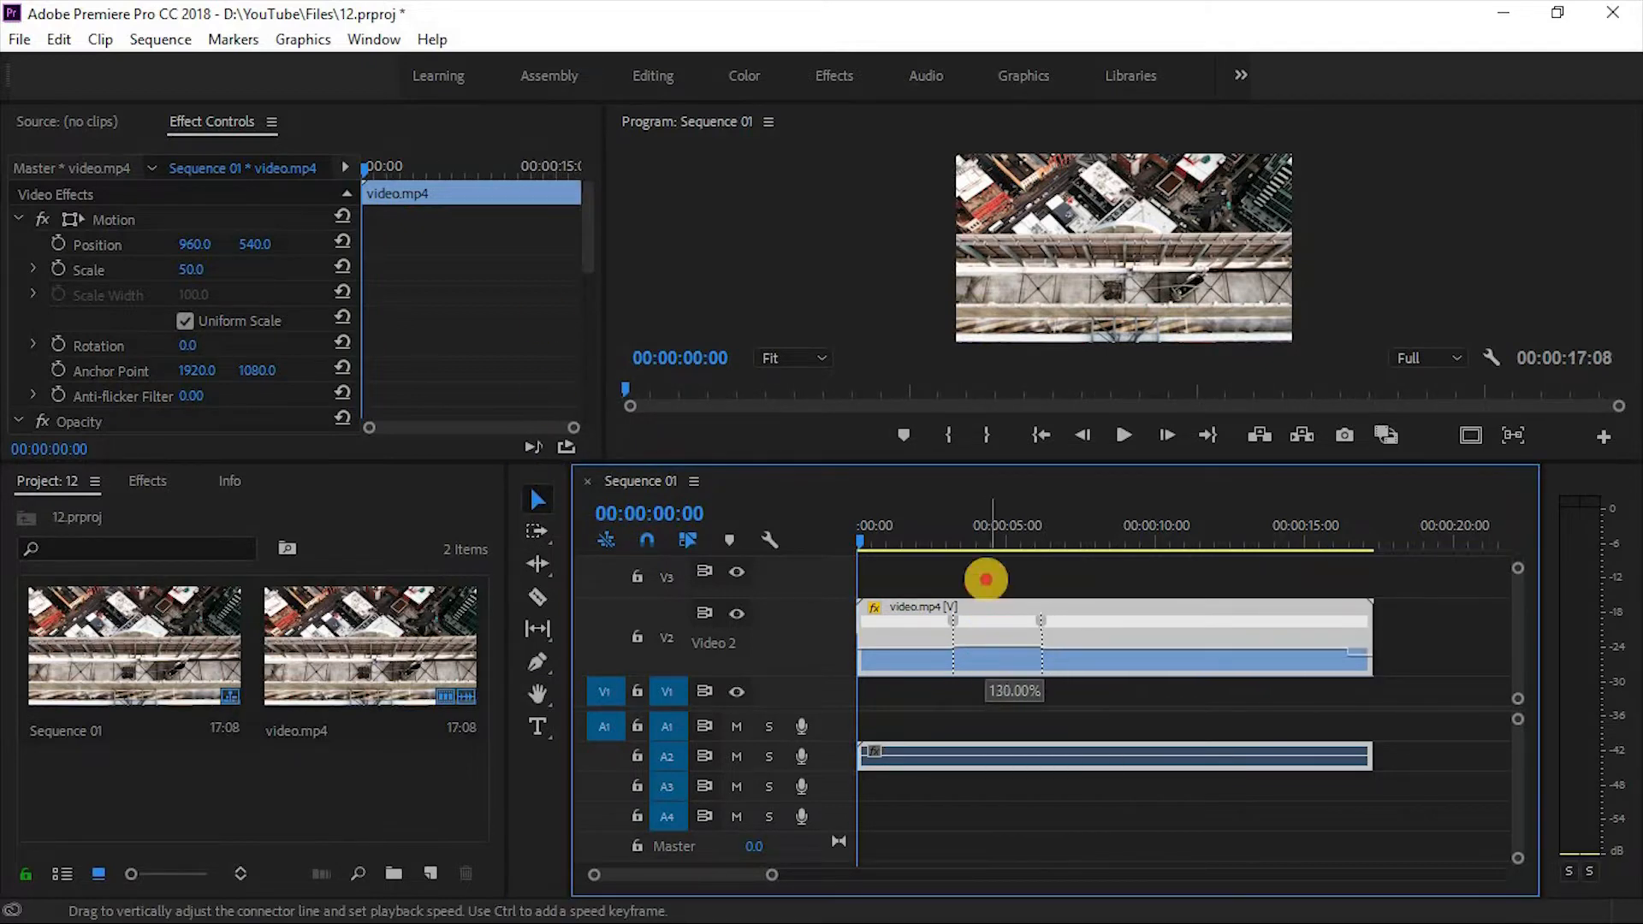
pyautogui.moveTo(984, 579); pyautogui.dragTo(985, 435)
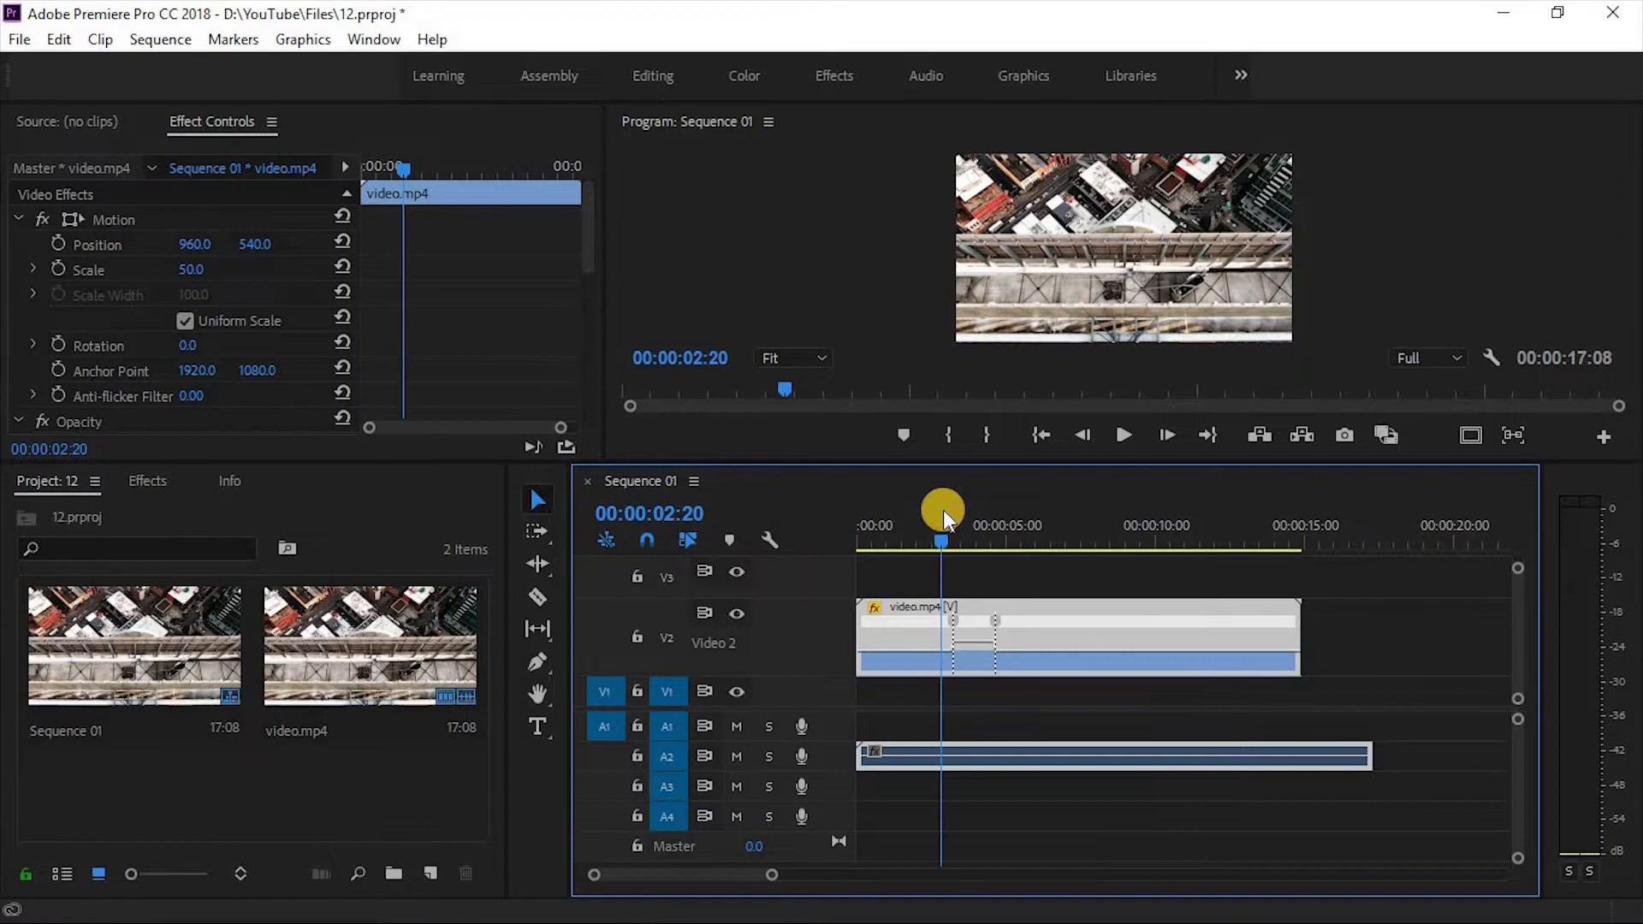
# Step: Preview the ramp, enlarge Effect Controls and clear the speed keyframes back to 100%
pyautogui.click(1123, 434)
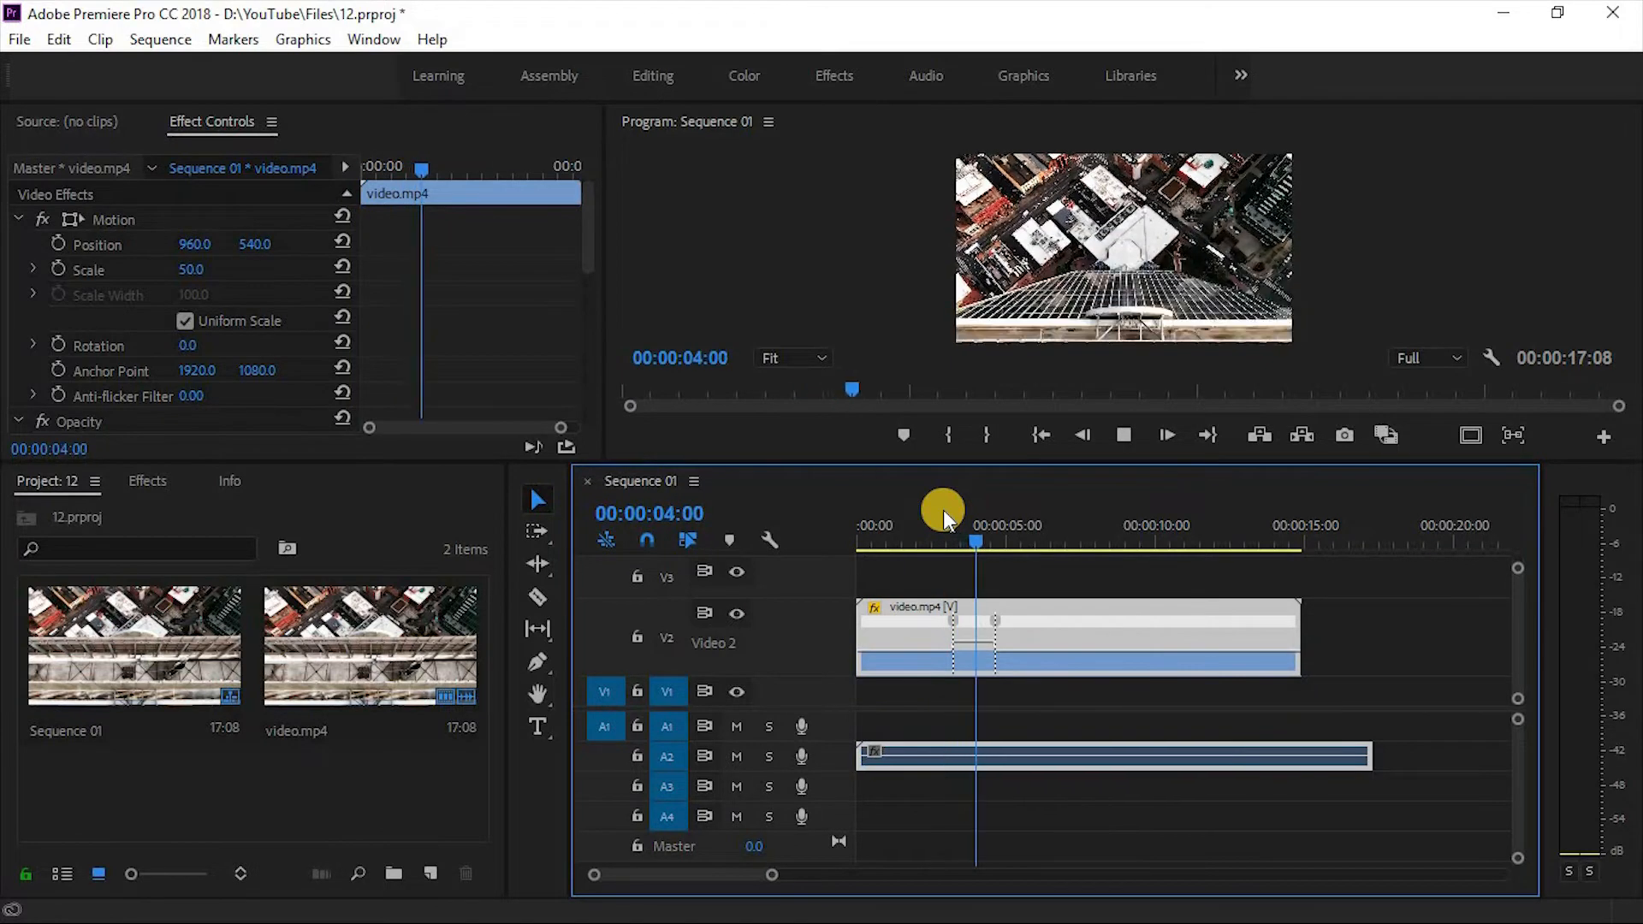
pyautogui.moveTo(939, 543); pyautogui.dragTo(1022, 544)
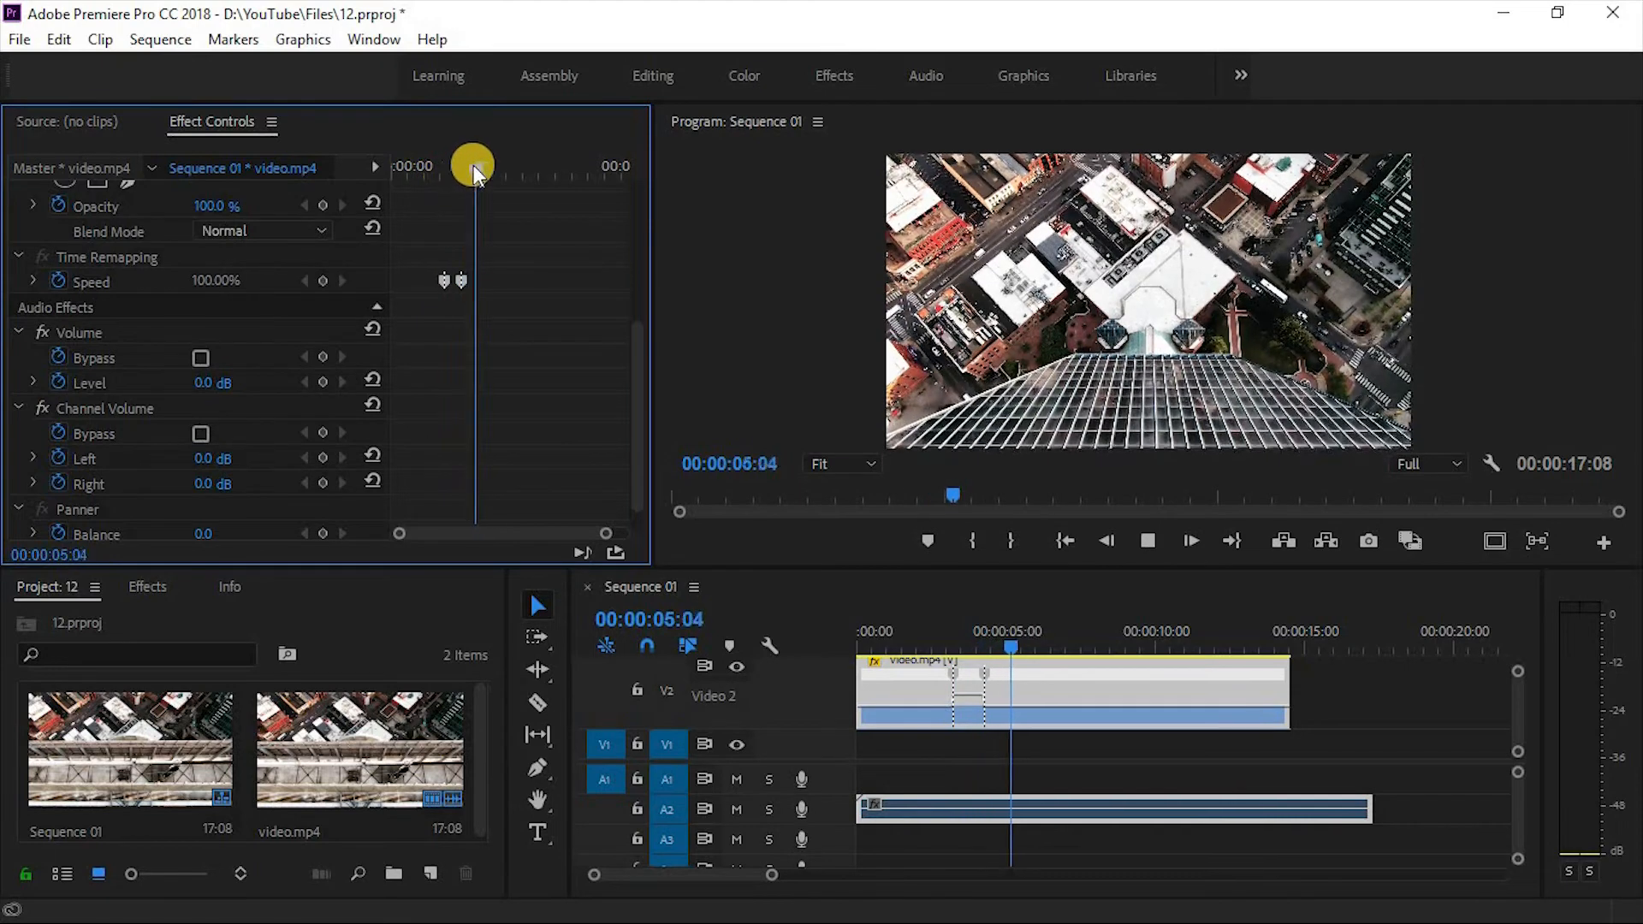
pyautogui.moveTo(472, 168); pyautogui.dragTo(479, 168)
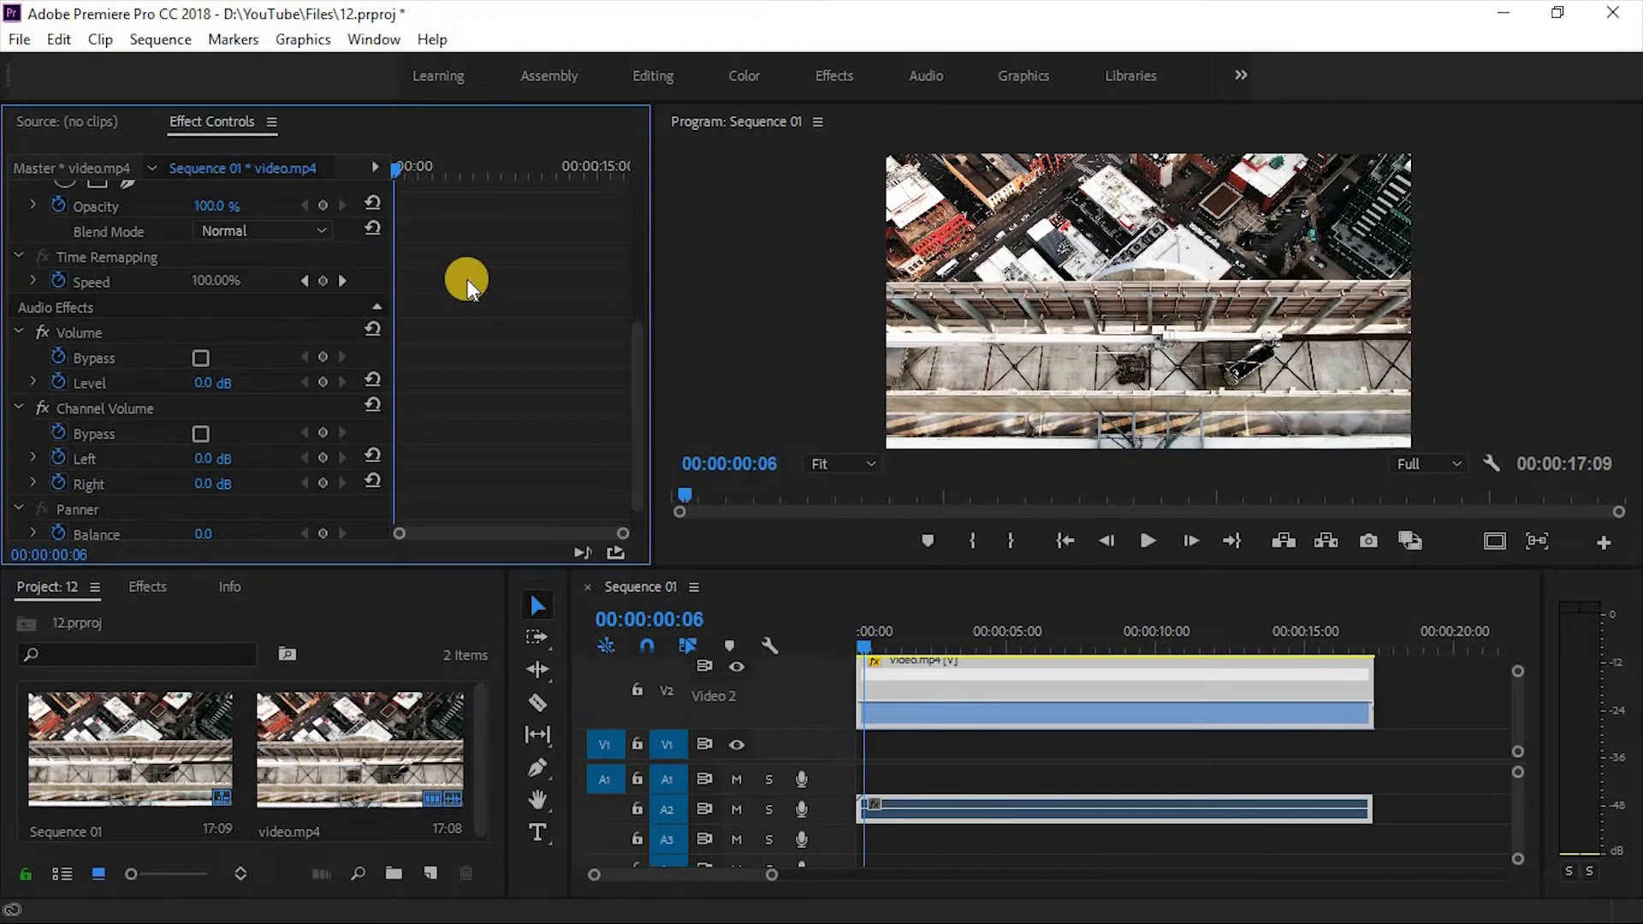
# Step: Move the playhead to 00:00:02:04 and set a Volume Bypass keyframe there
pyautogui.click(1147, 541)
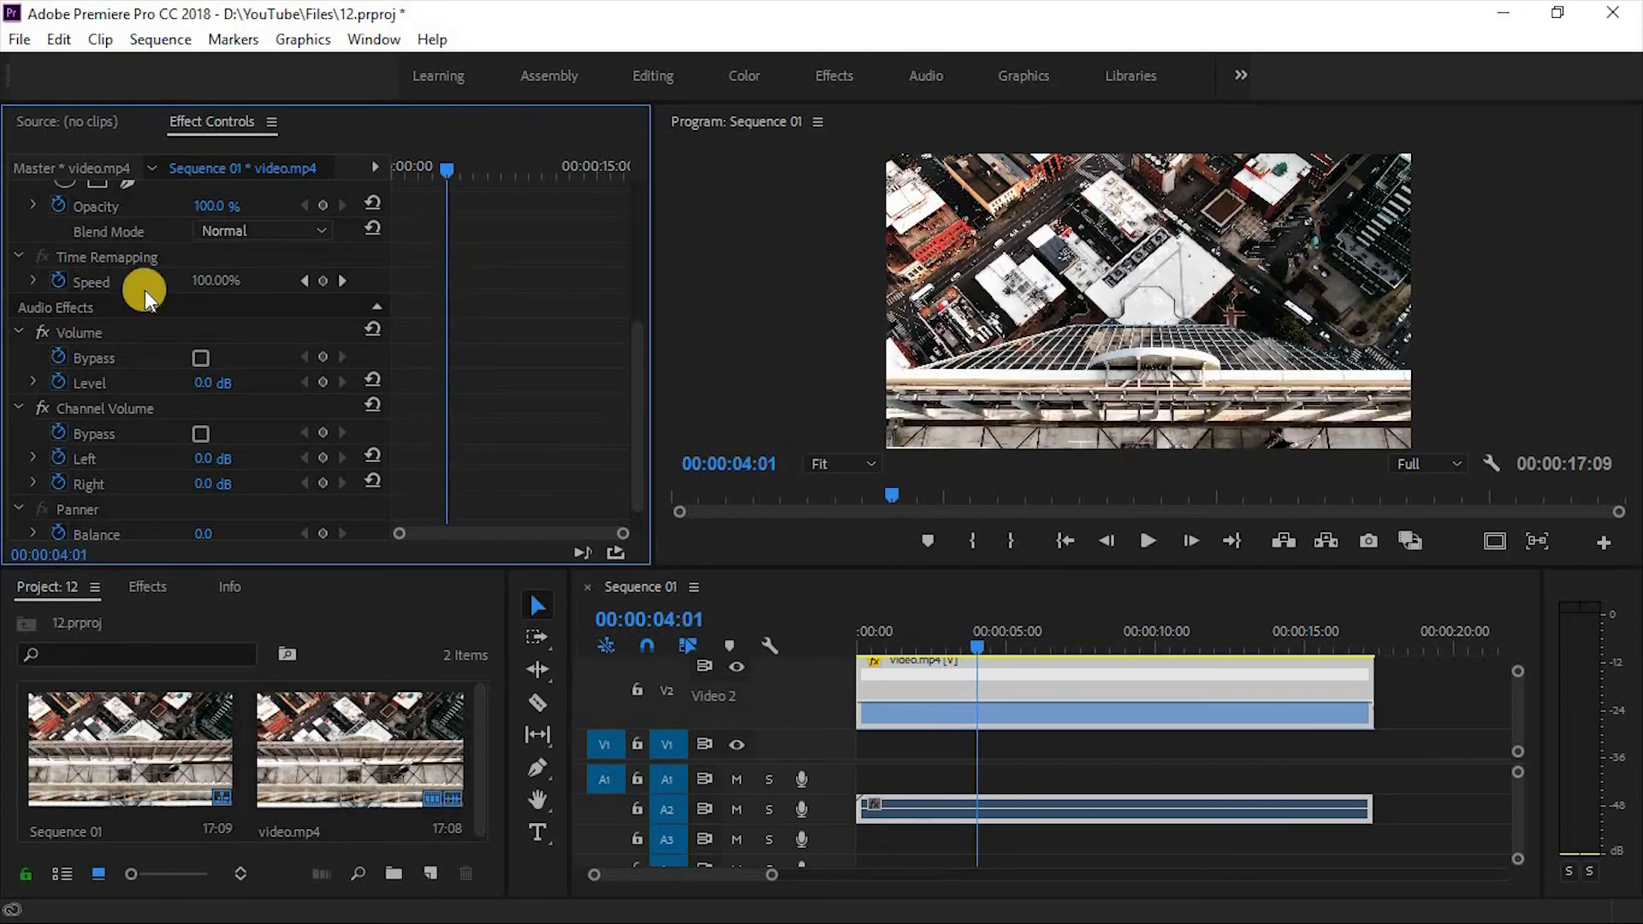
pyautogui.moveTo(445, 170); pyautogui.dragTo(399, 169)
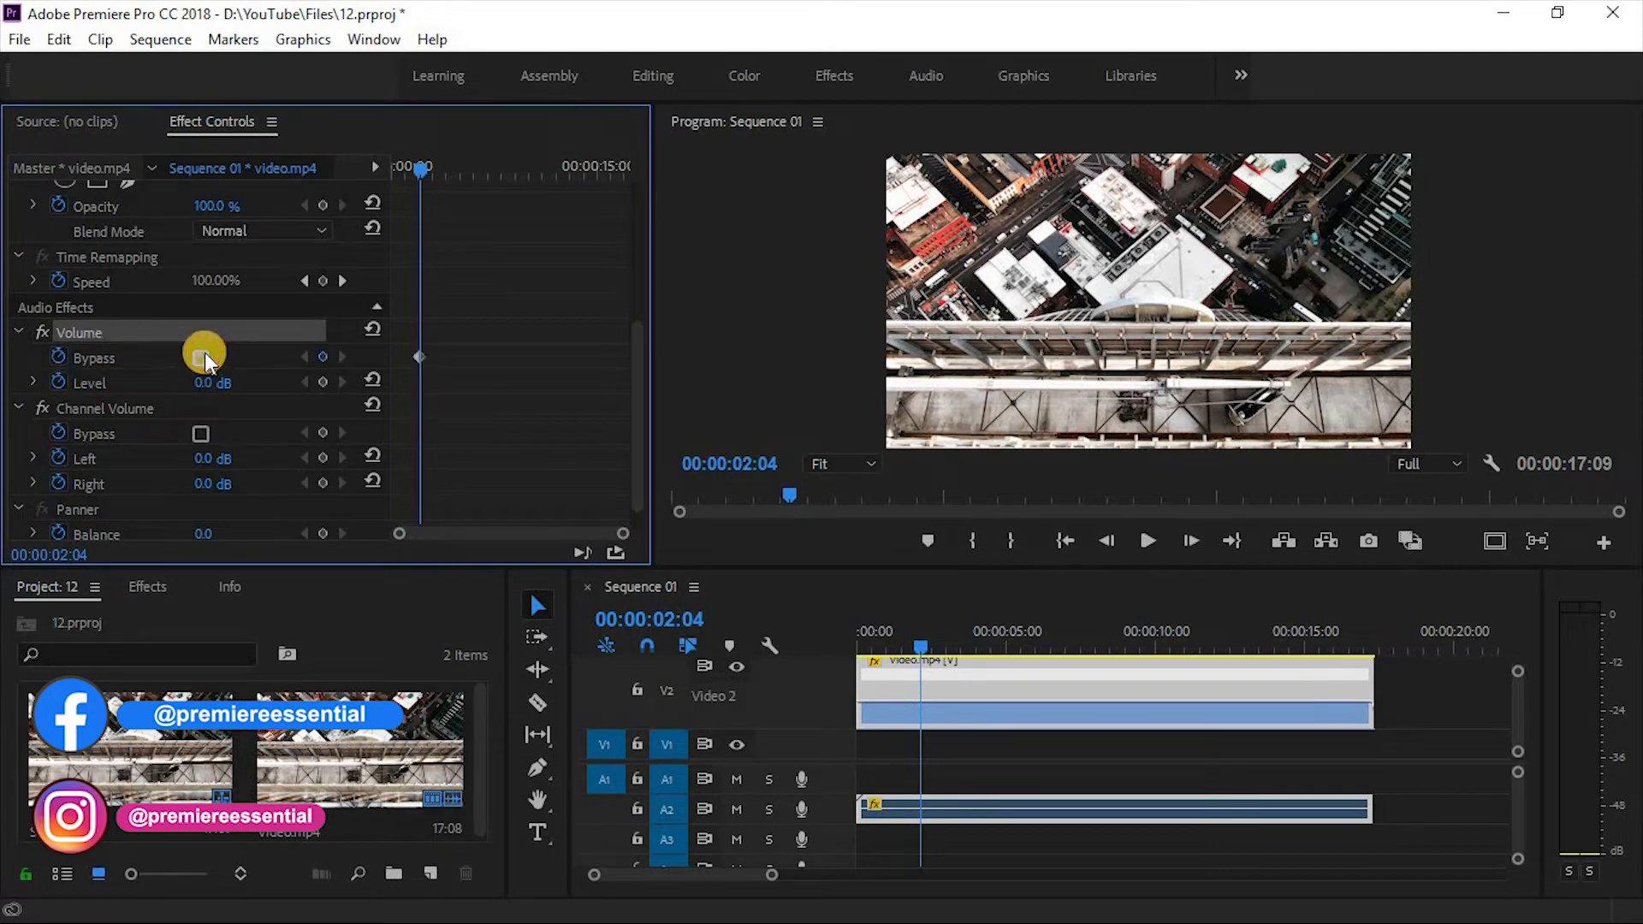
# Step: Toggle Volume Bypass and bring the Sunflower music video into Sequence 01
pyautogui.click(201, 358)
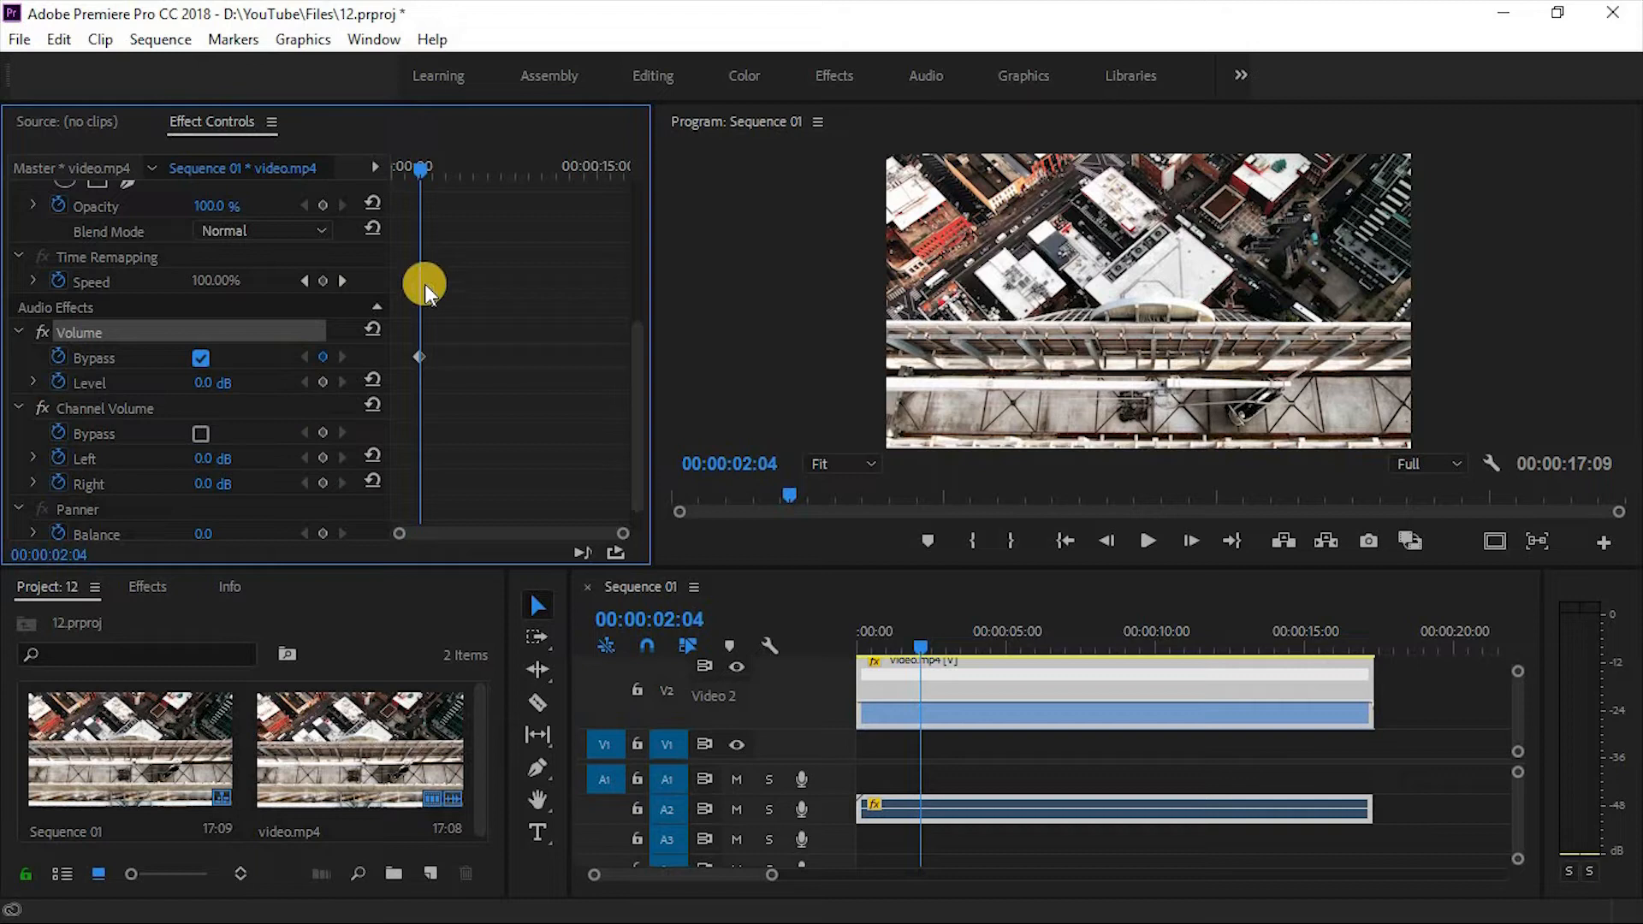
pyautogui.moveTo(429, 351)
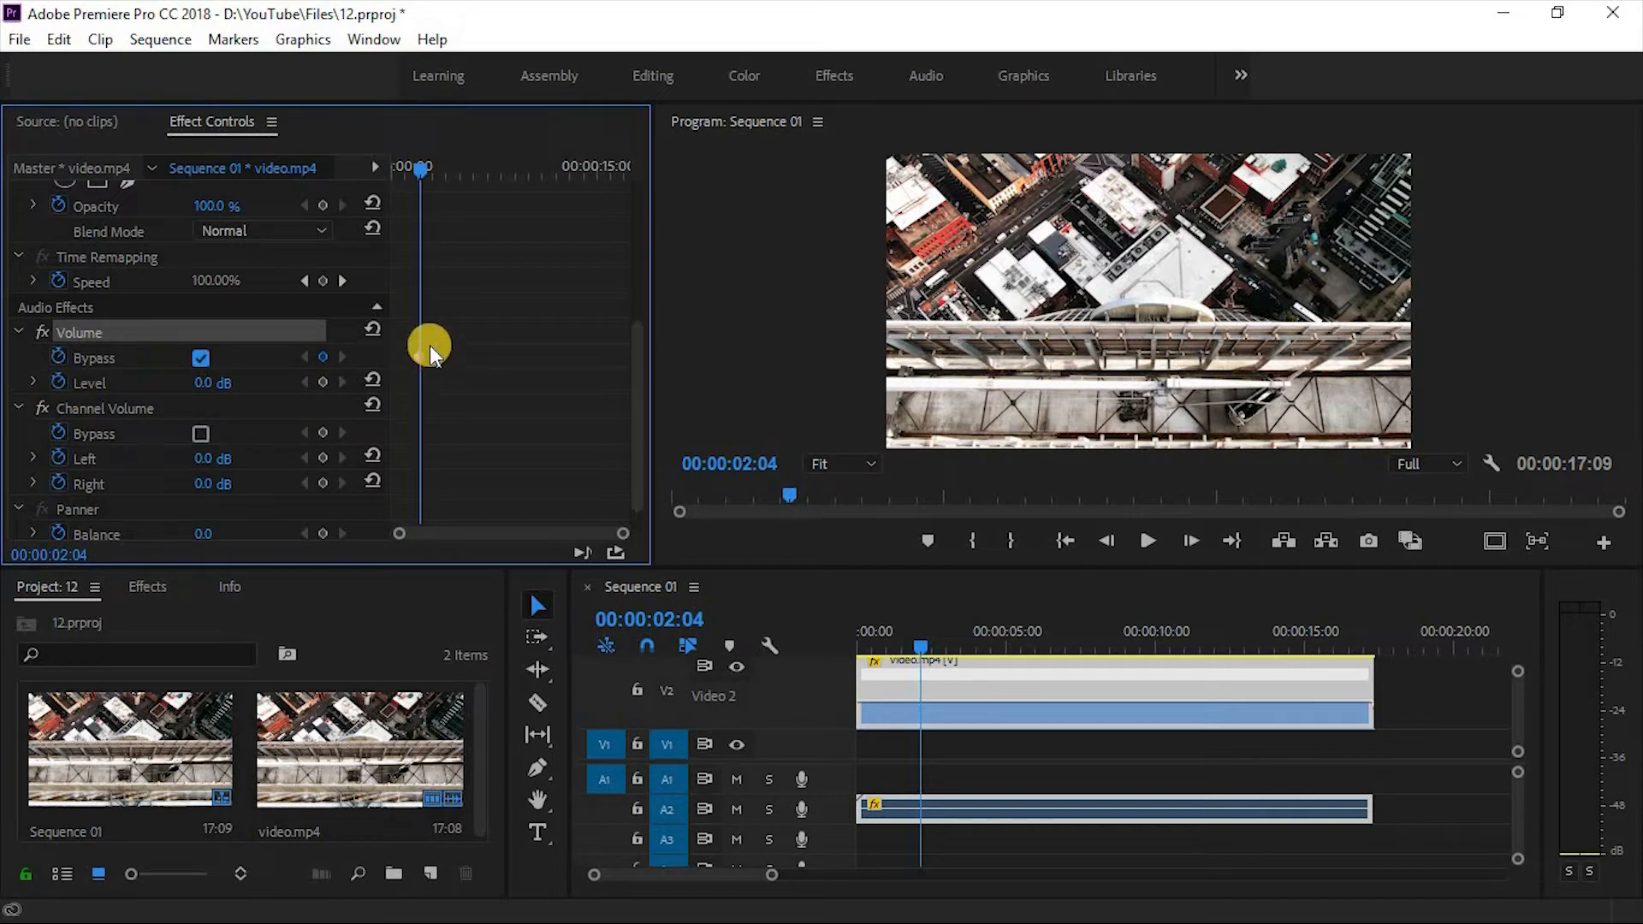
pyautogui.click(200, 358)
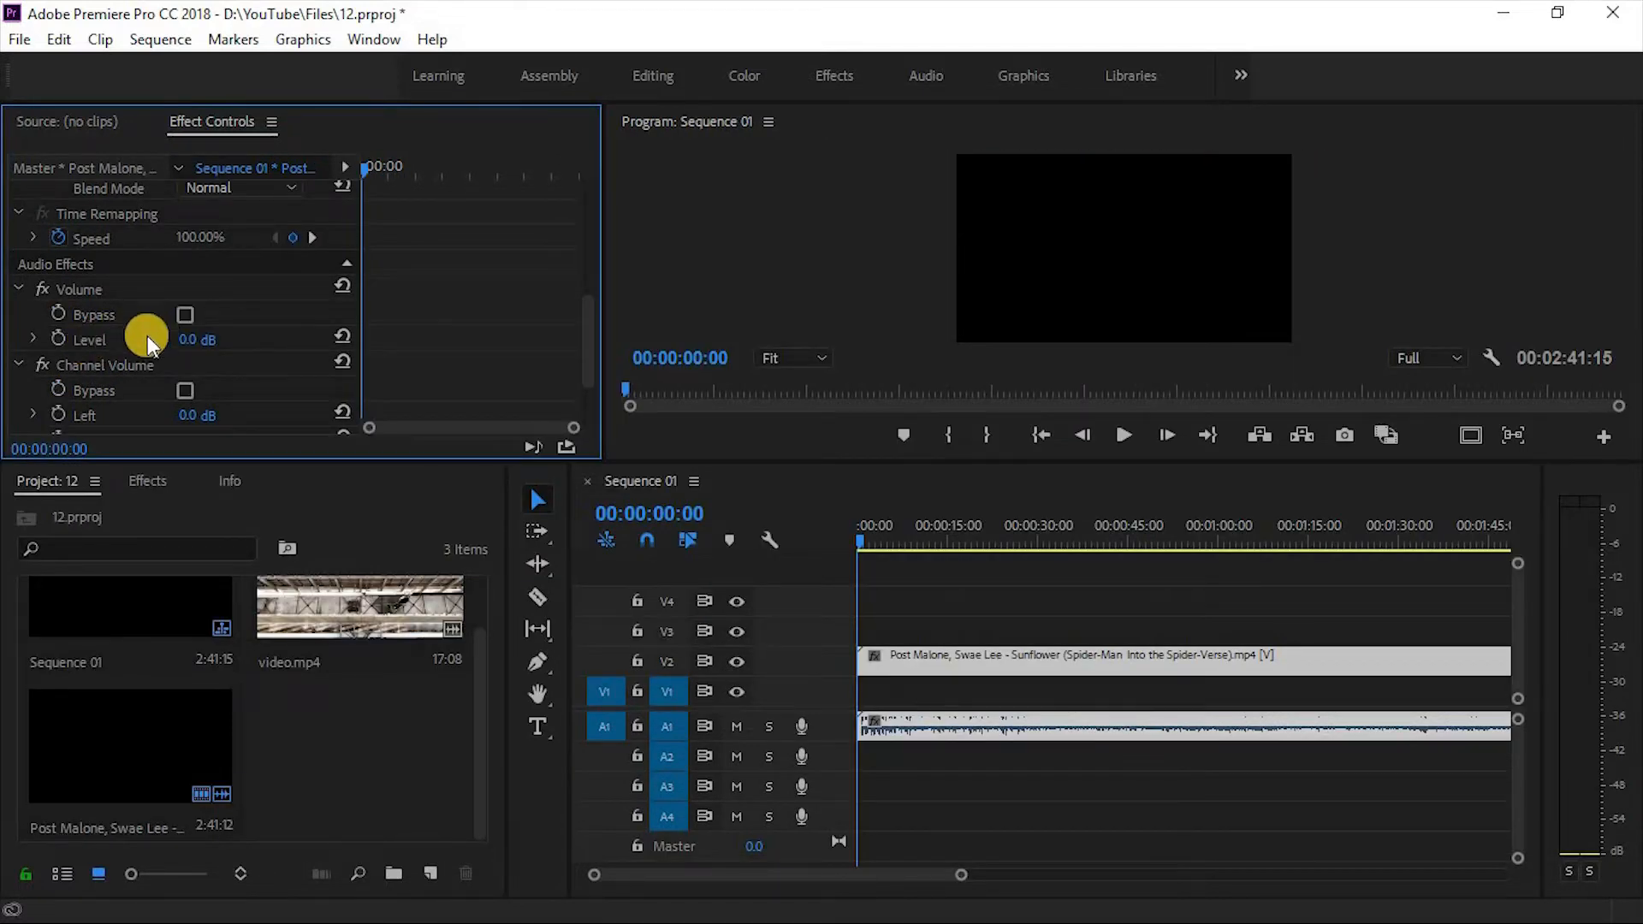
pyautogui.moveTo(113, 329)
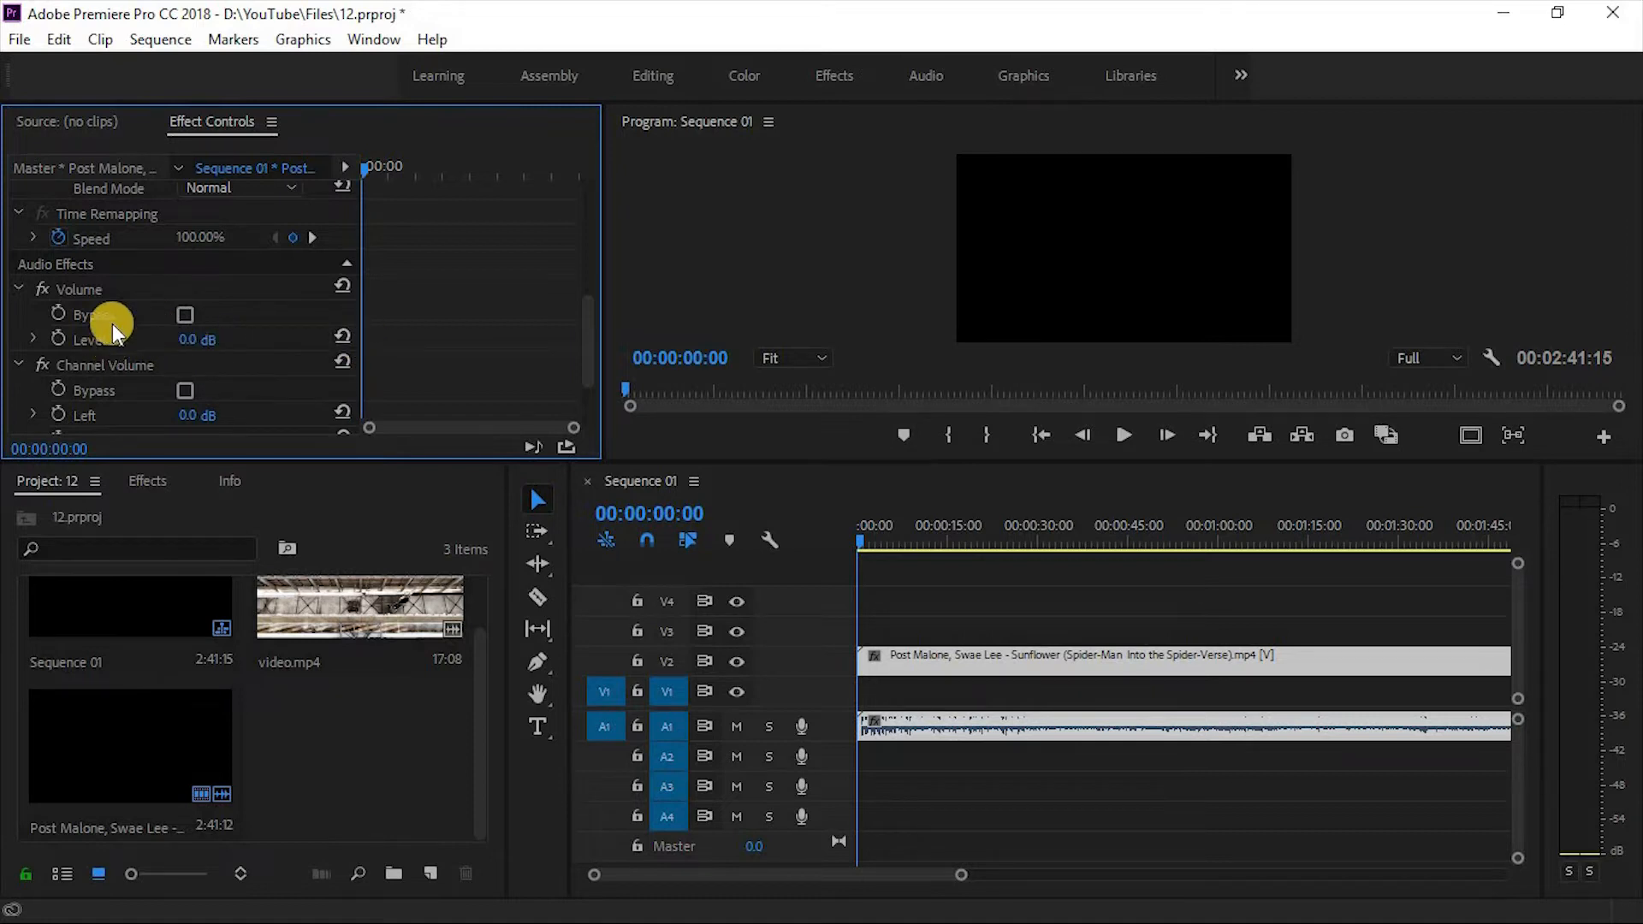
pyautogui.moveTo(187, 345)
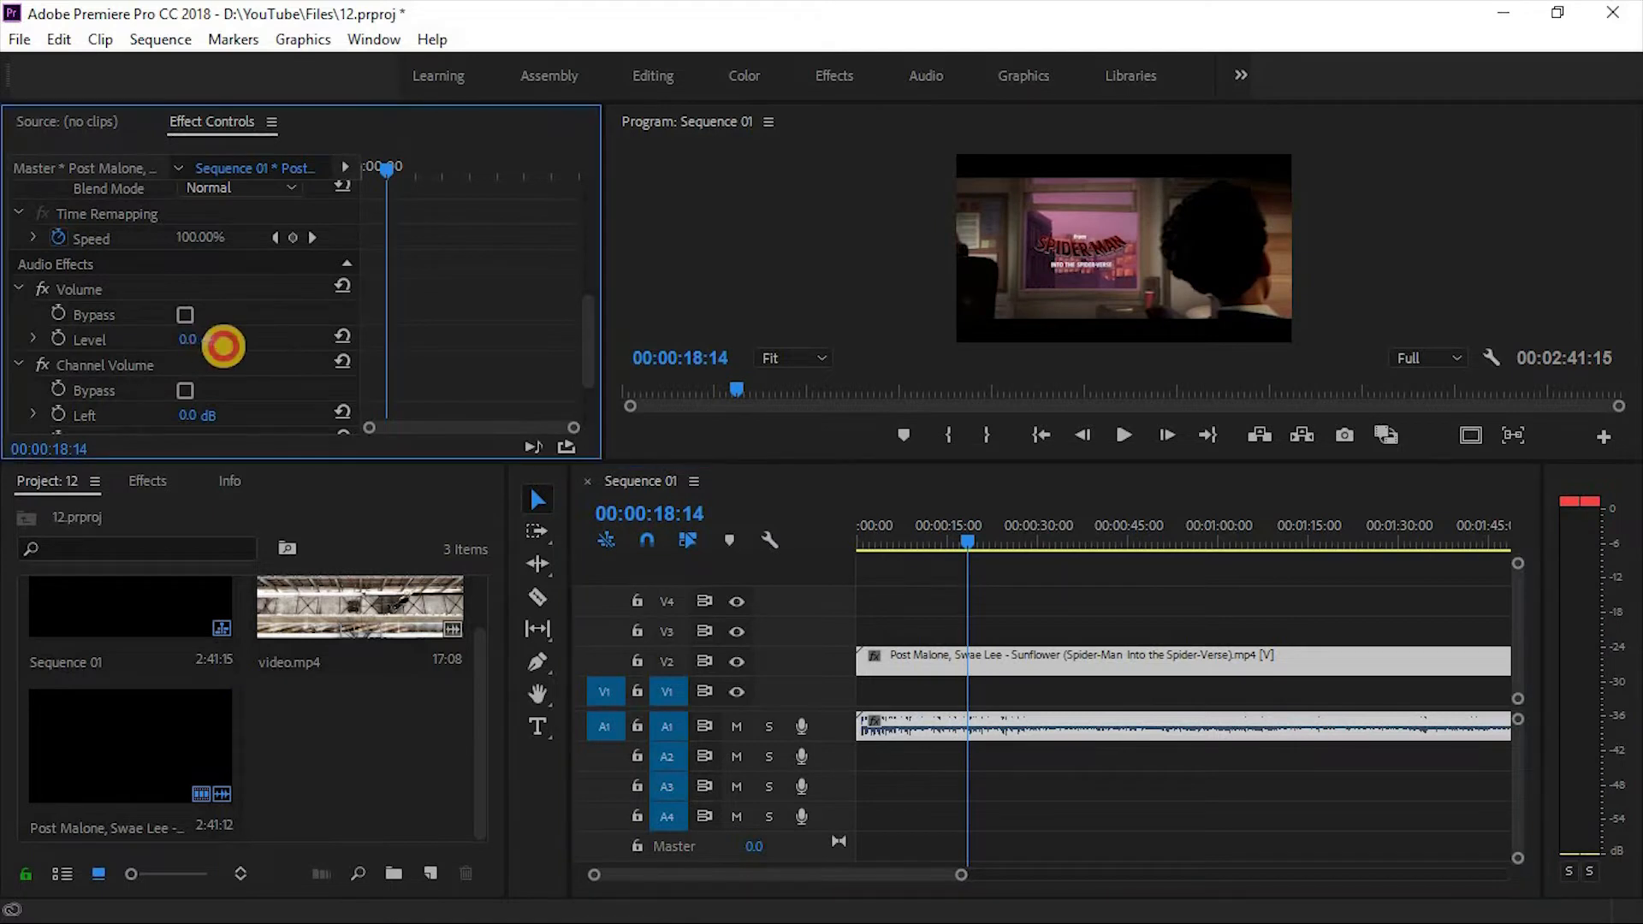
# Step: Scrub the Volume Level to 3.0 dB, then down to −2.0 dB while playing
pyautogui.click(1123, 433)
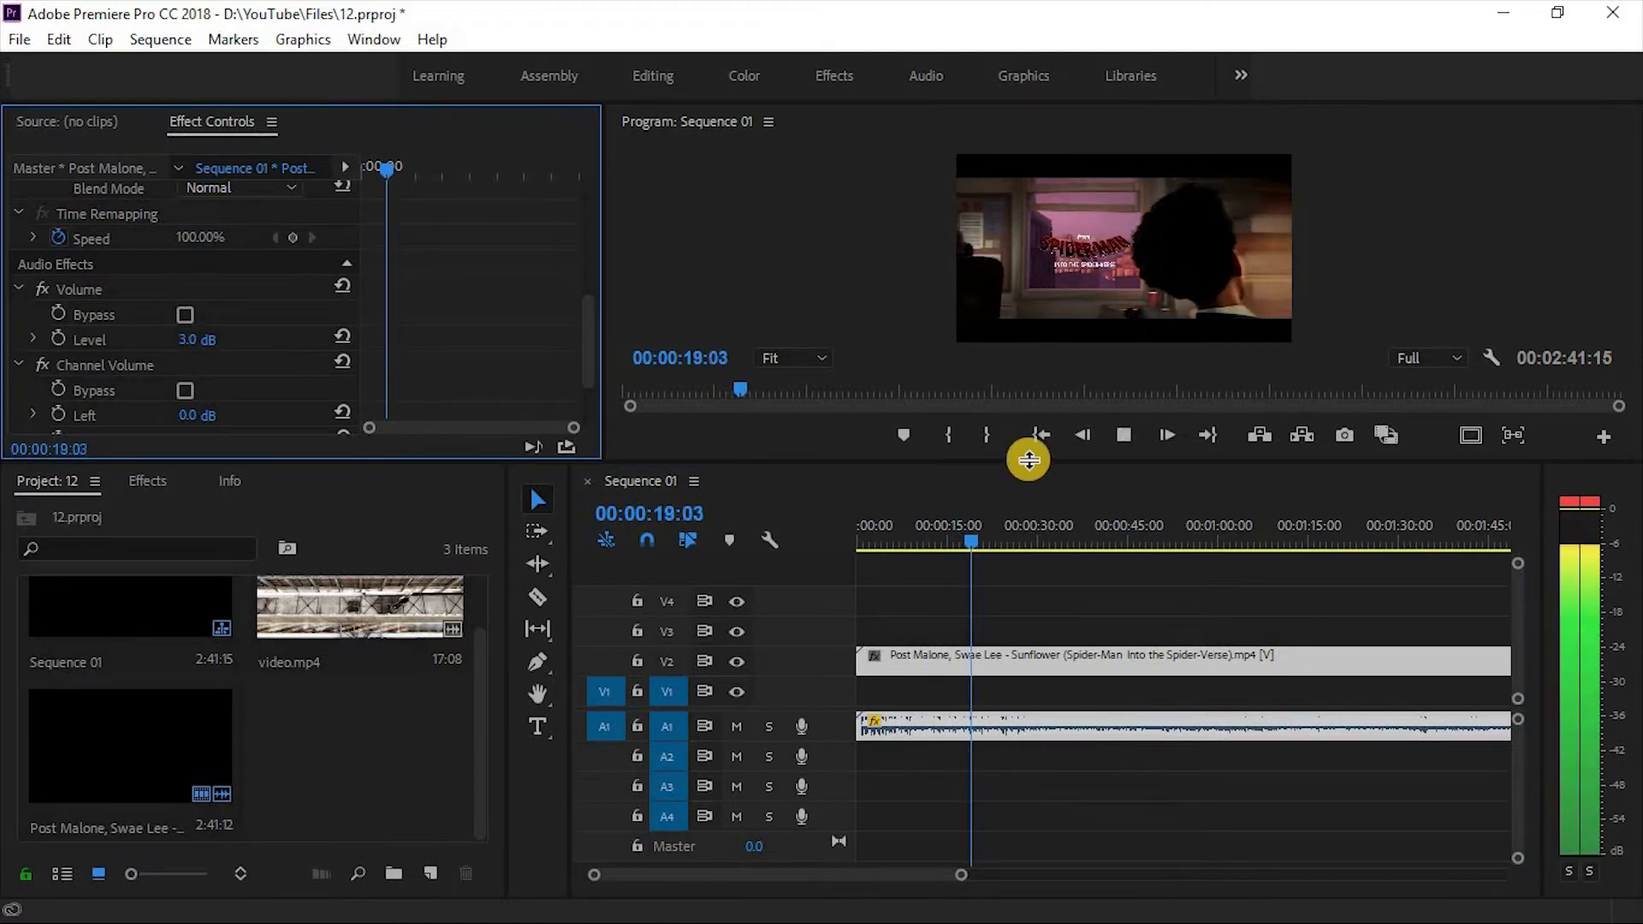
pyautogui.moveTo(969, 542); pyautogui.dragTo(986, 542)
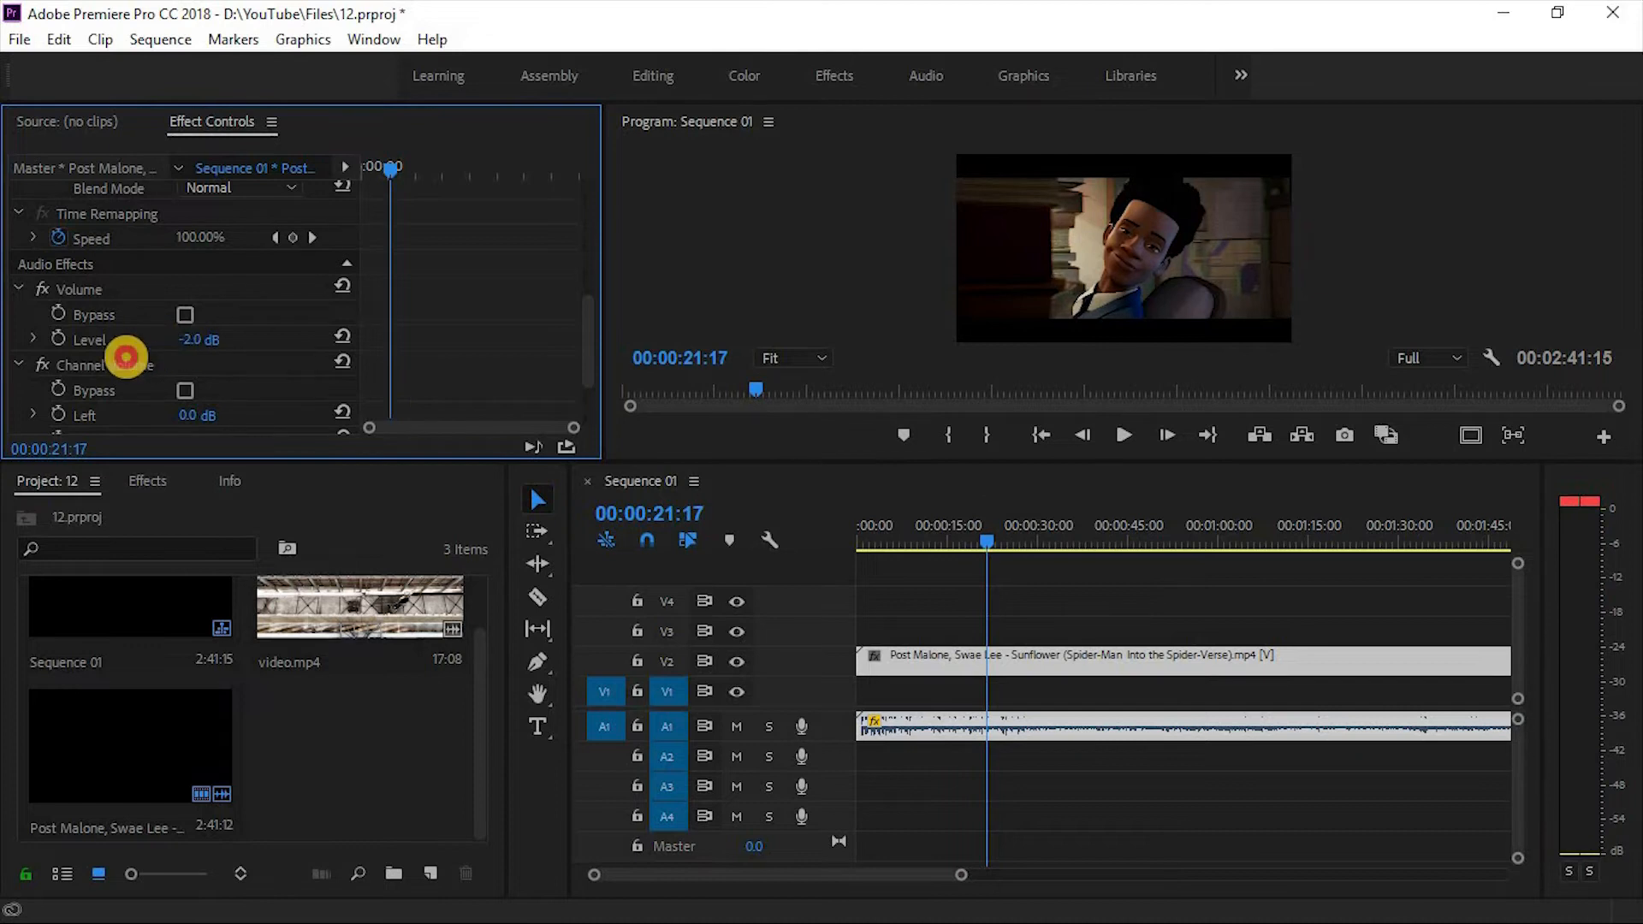
pyautogui.click(1122, 435)
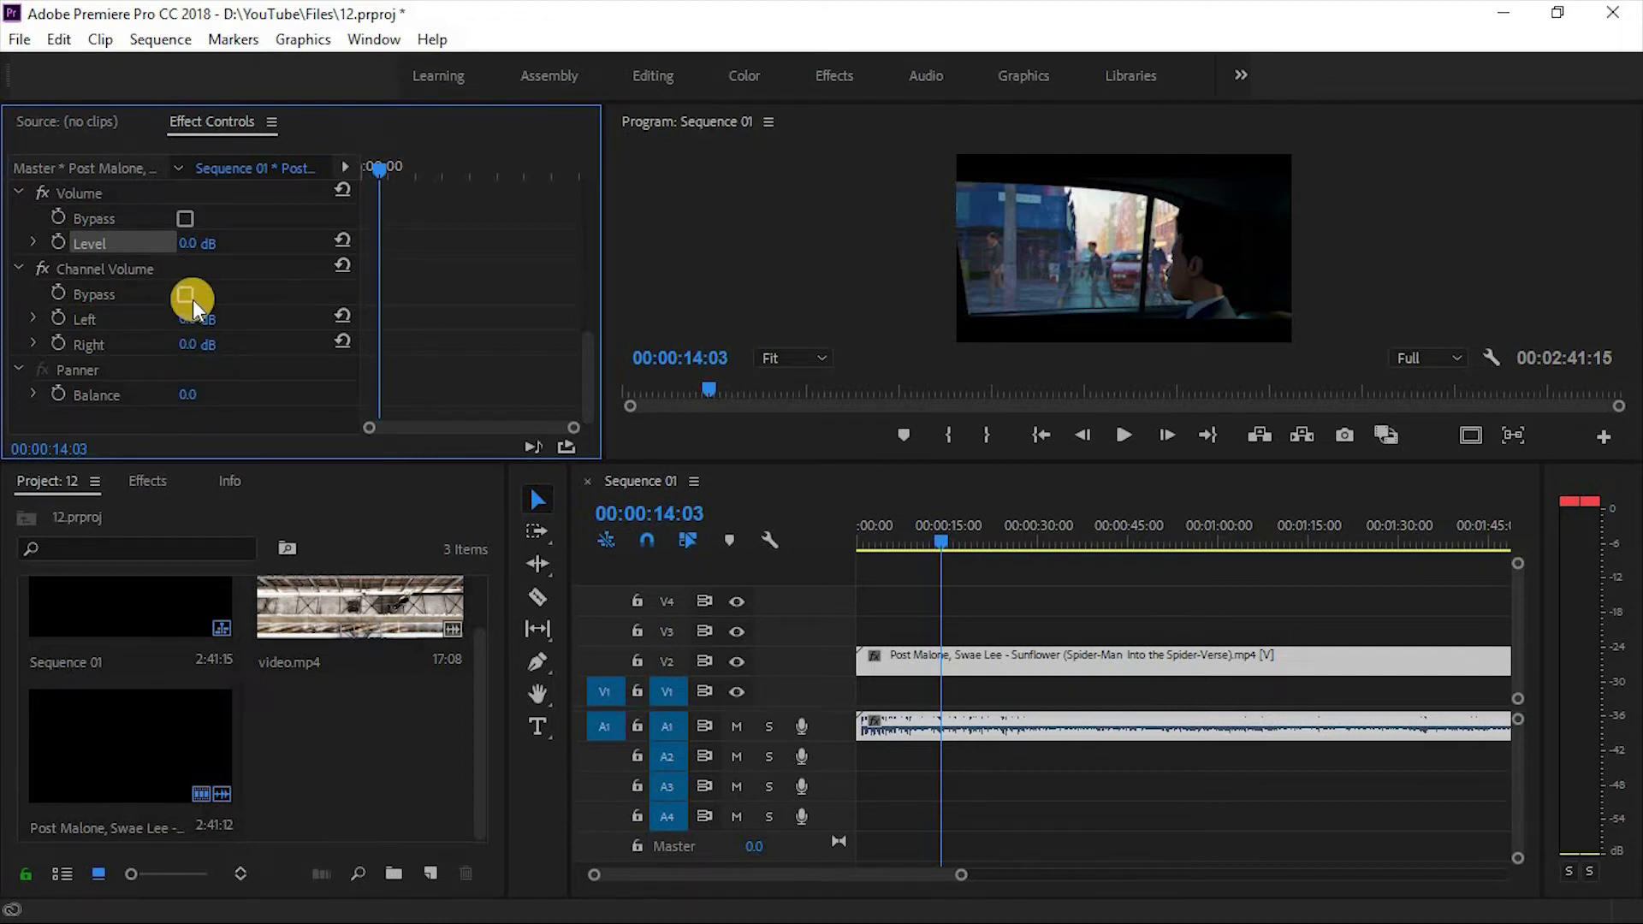
pyautogui.moveTo(183, 320)
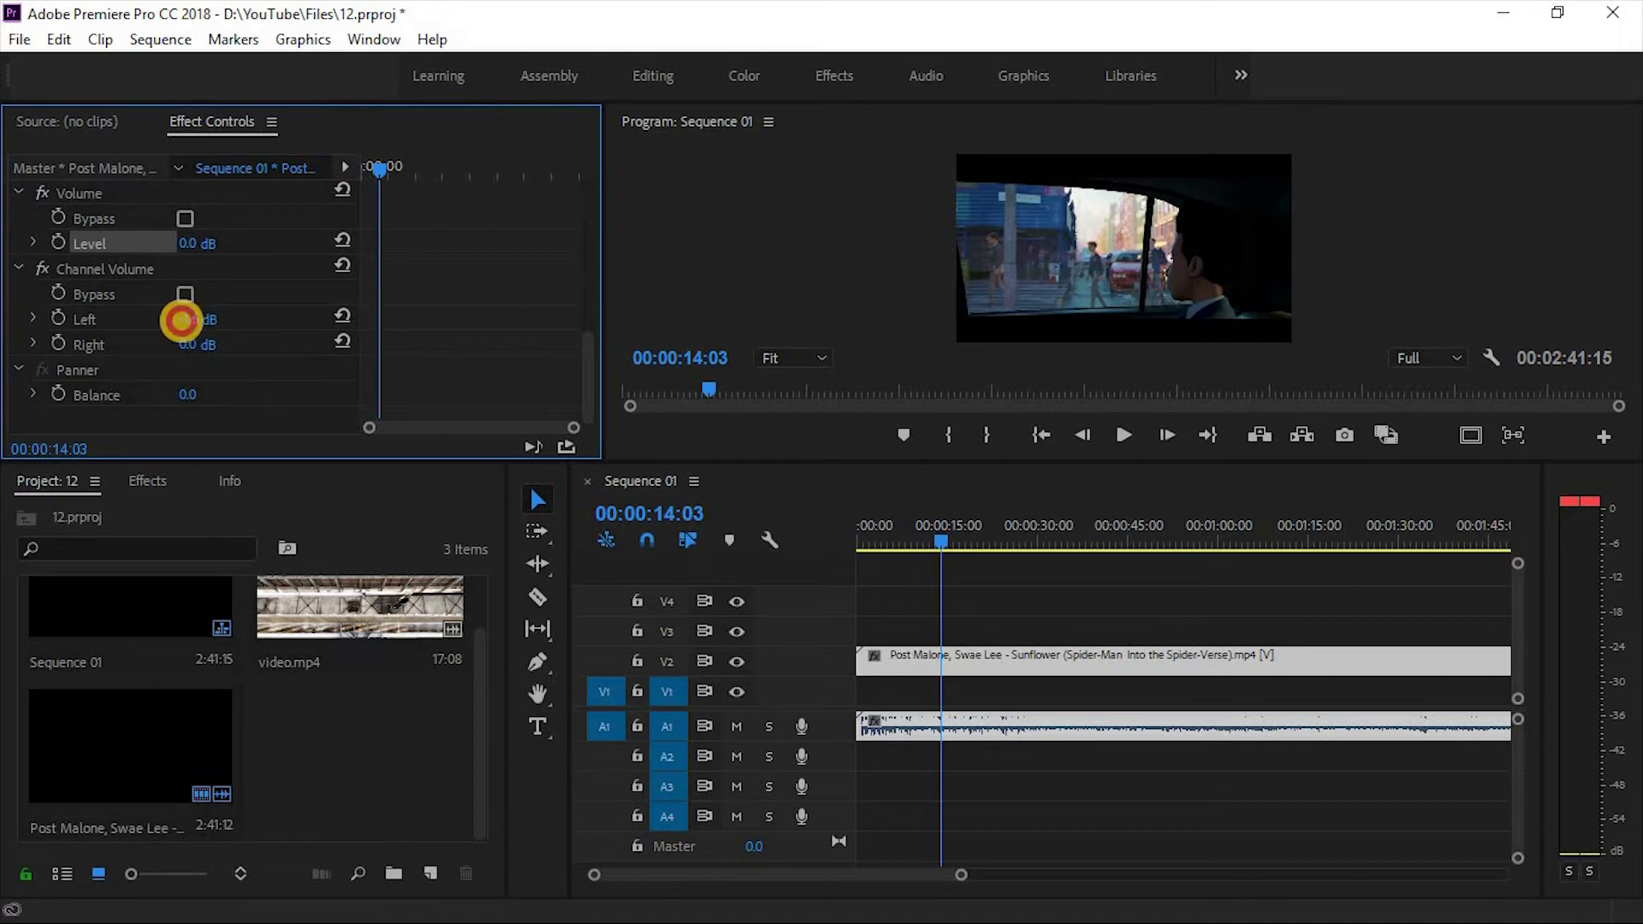
# Step: Scrub Channel Volume Left and Right apart, ending at 0.9 dB and −7.7 dB
pyautogui.moveTo(198, 319); pyautogui.dragTo(186, 344)
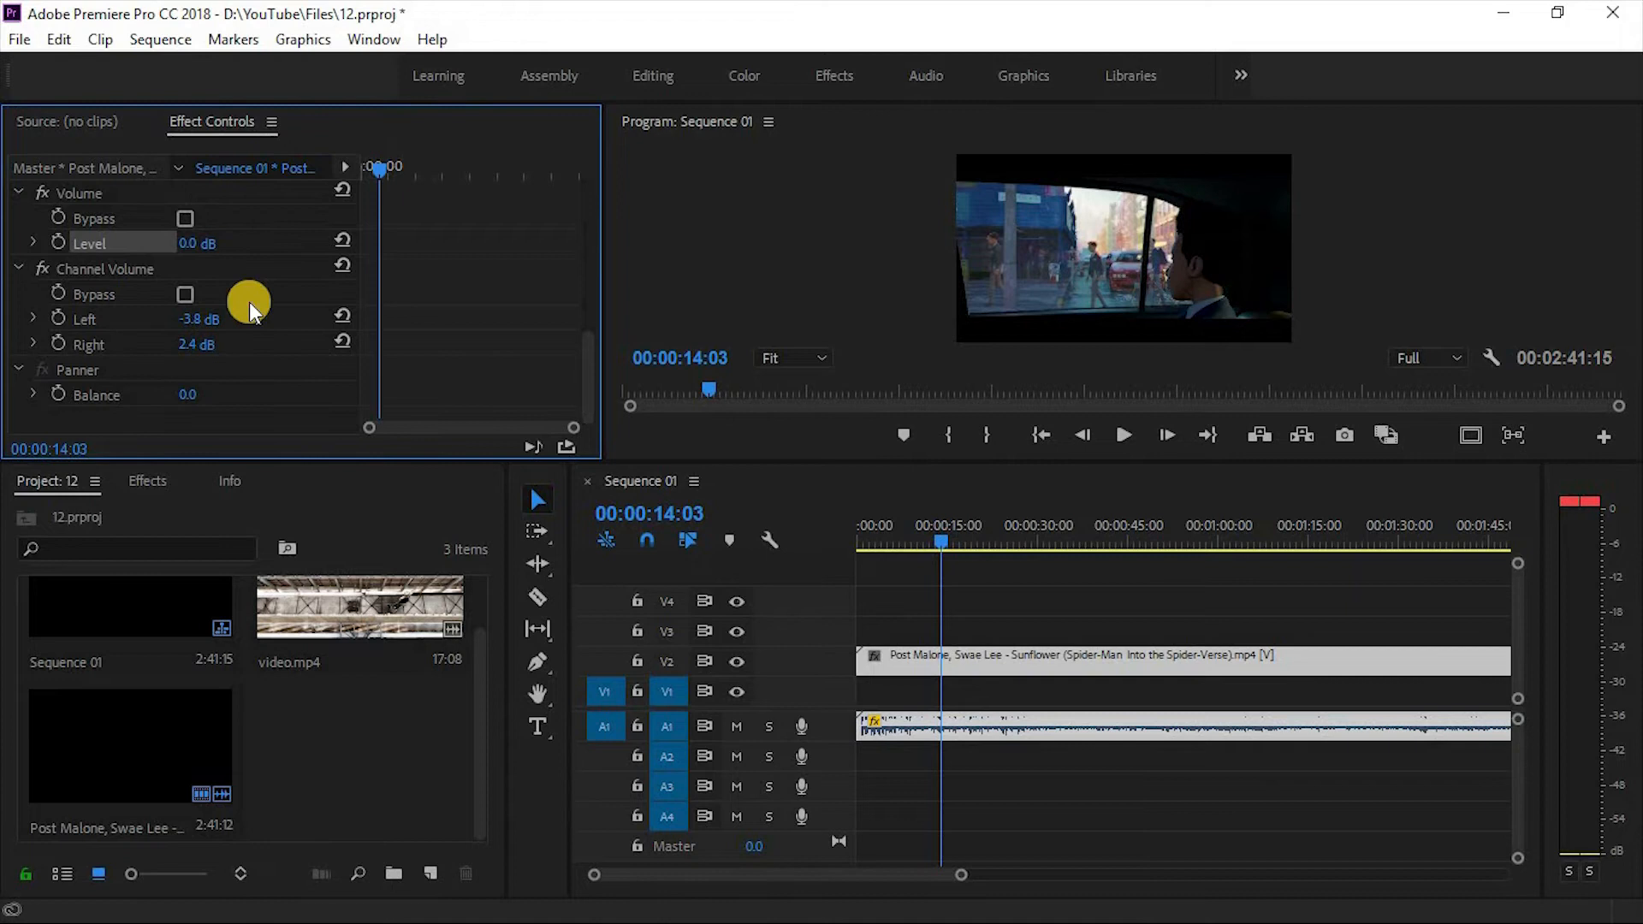
pyautogui.click(1123, 435)
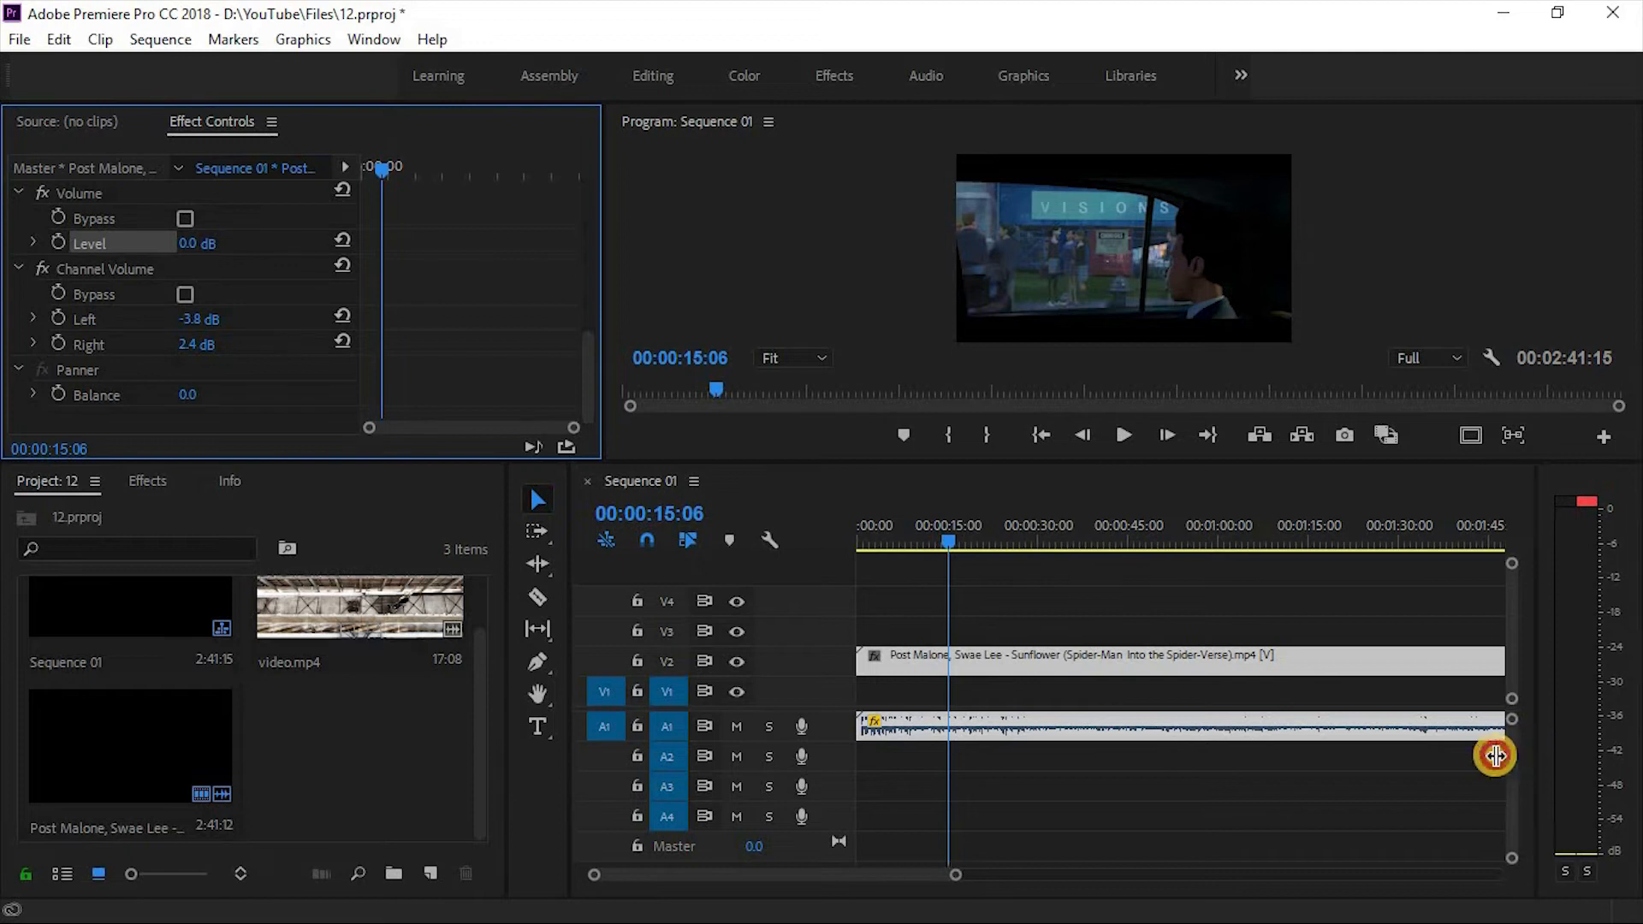
pyautogui.click(1123, 435)
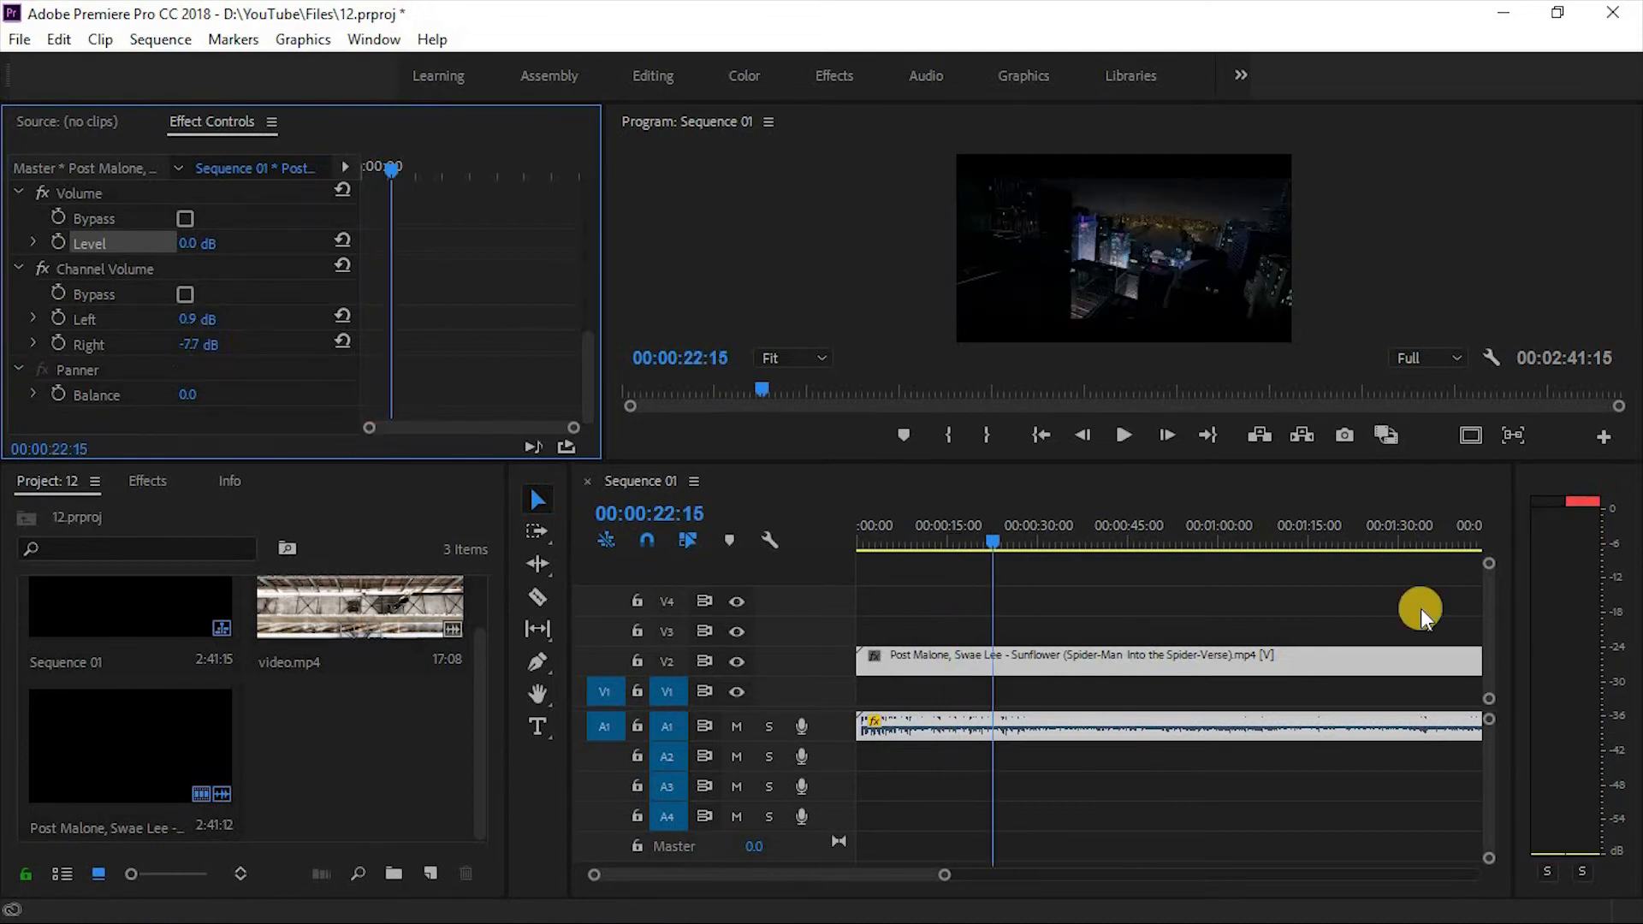
pyautogui.click(1122, 433)
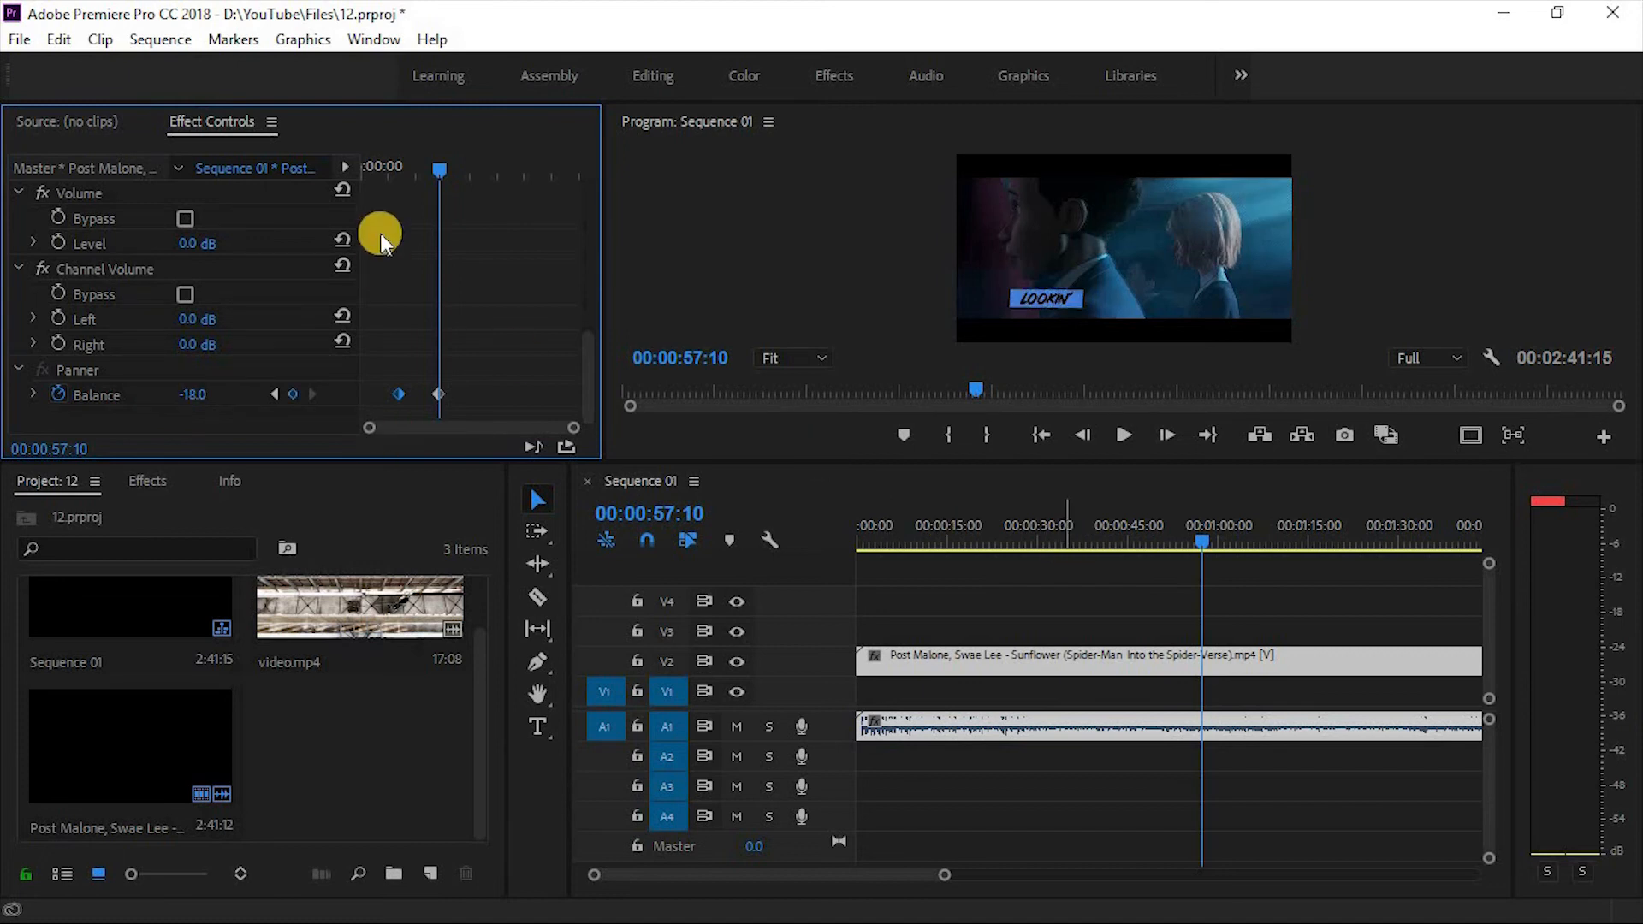
# Step: Move back to about 28 seconds and set the Panner Balance keyframe there to 0.0
pyautogui.moveTo(438, 167); pyautogui.dragTo(398, 167)
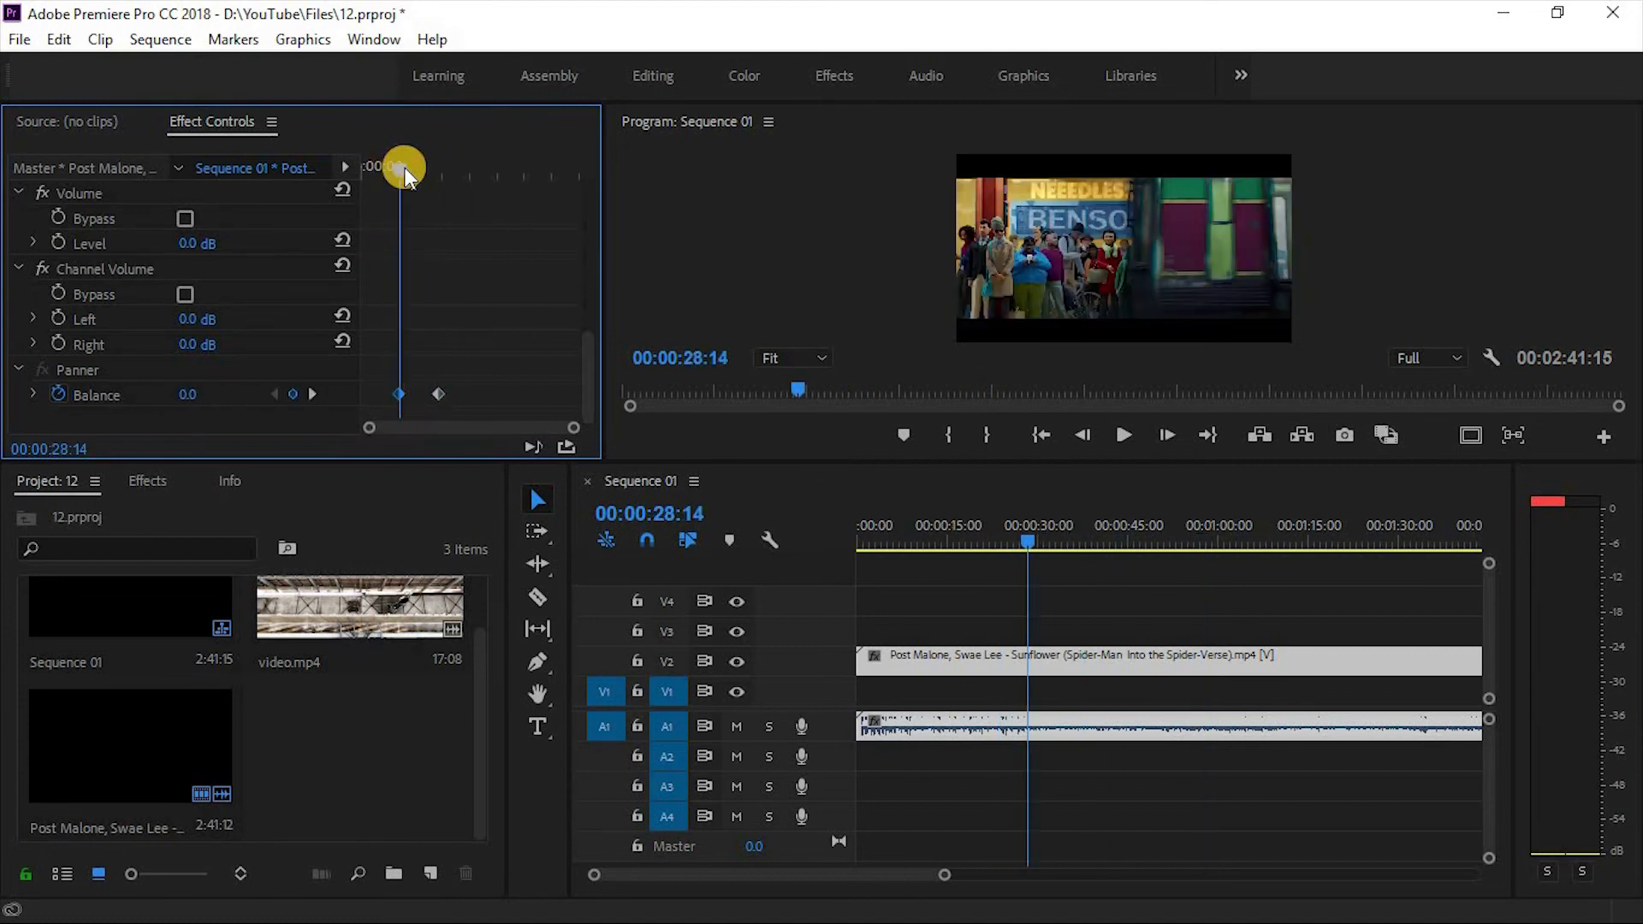
pyautogui.click(1122, 433)
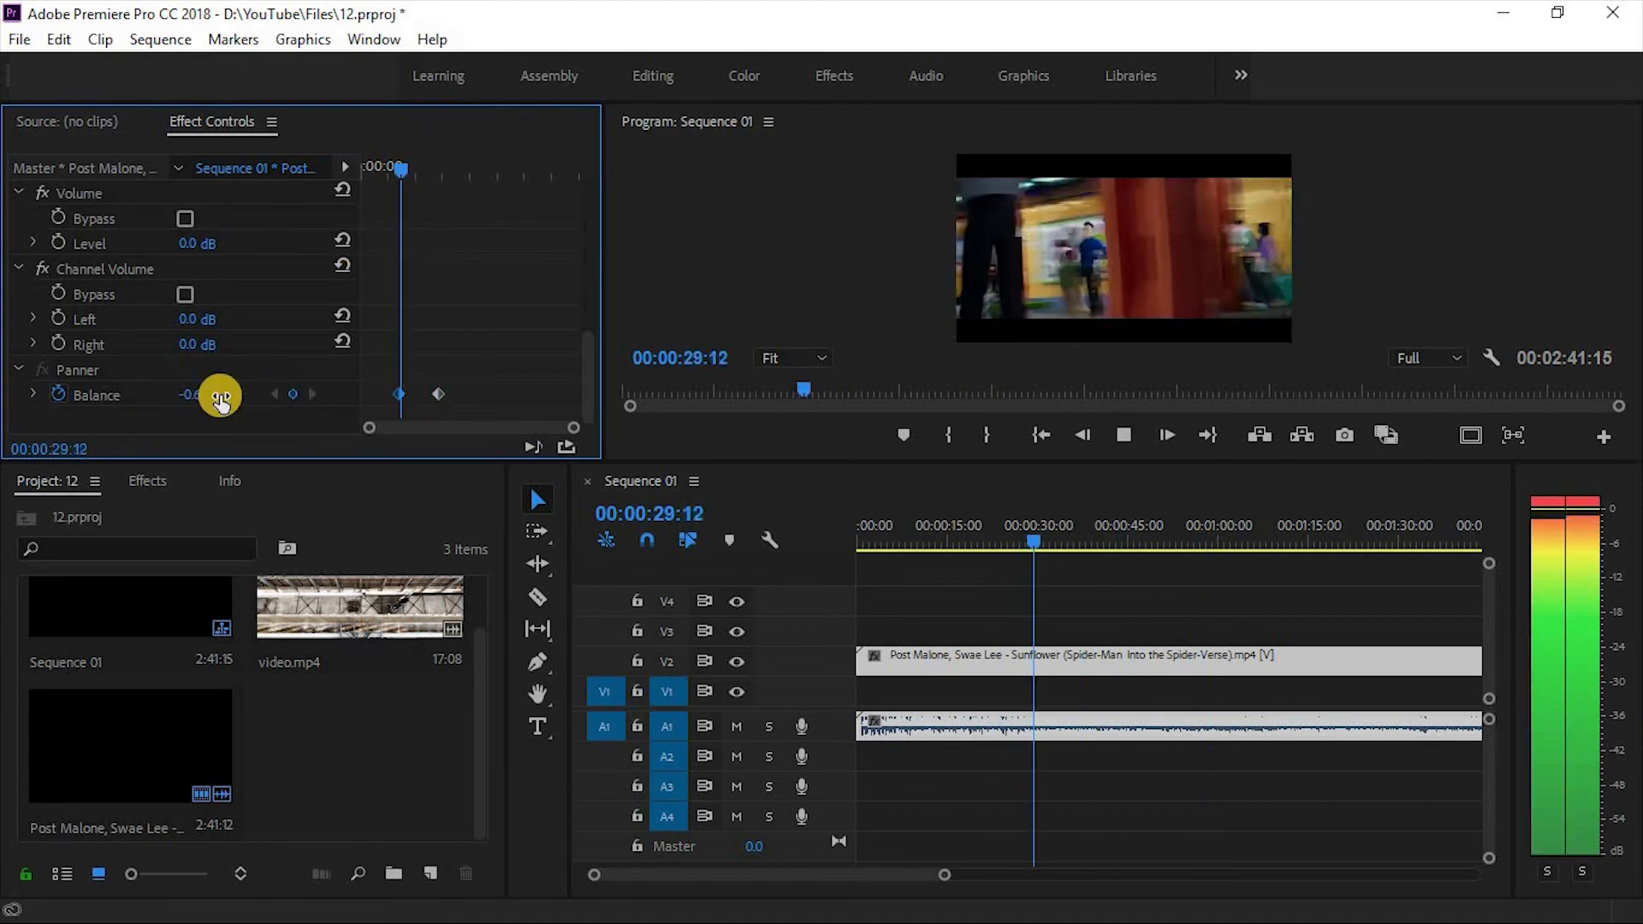